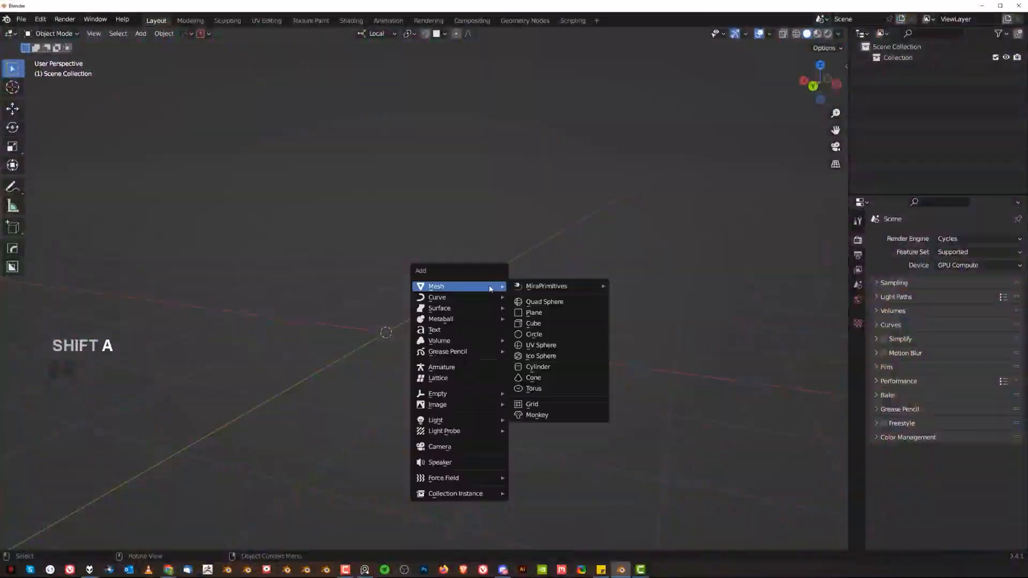
Add a default cube and switch the viewport to orthographic projection
click(534, 323)
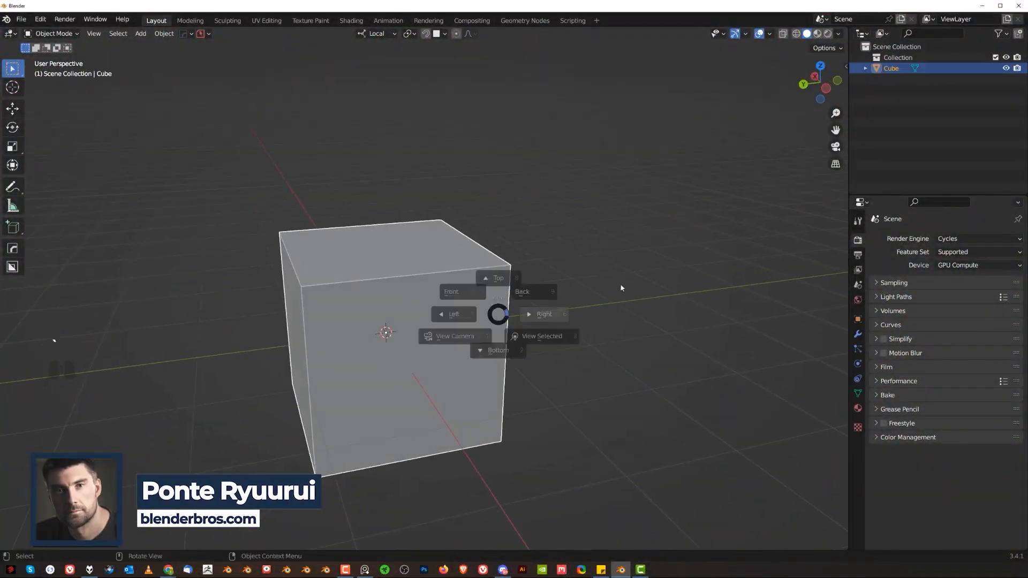
click(544, 315)
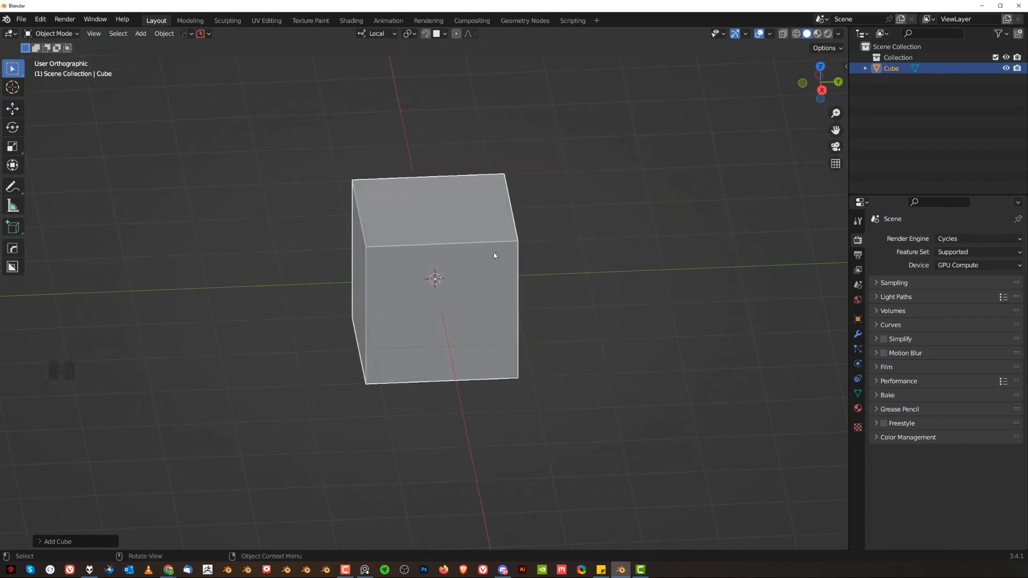
Add an 80-vertex cylinder, rotate it 90° on Y, and view from the right
key(shift+a)
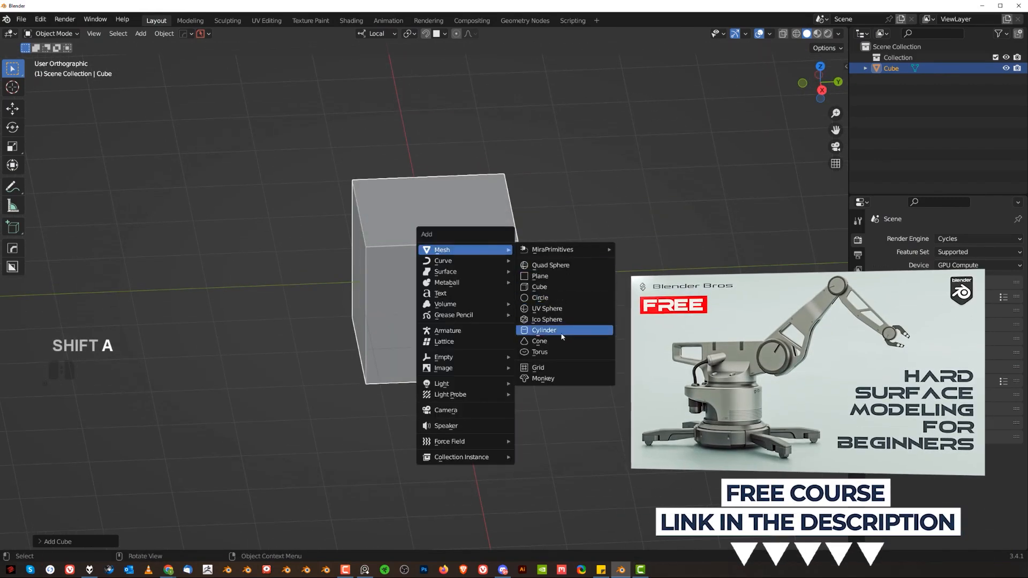
click(544, 329)
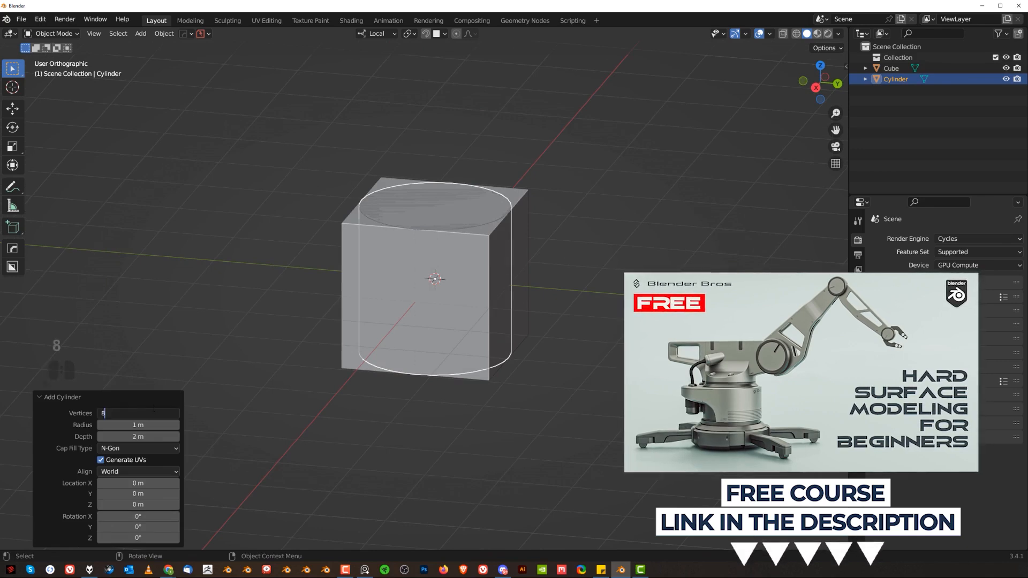
text(80)
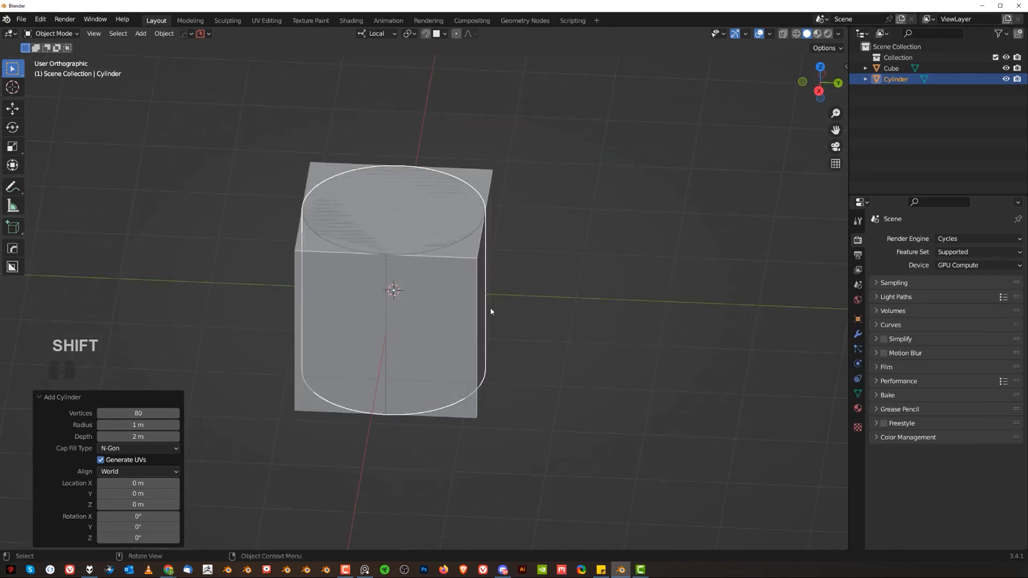
click(377, 33)
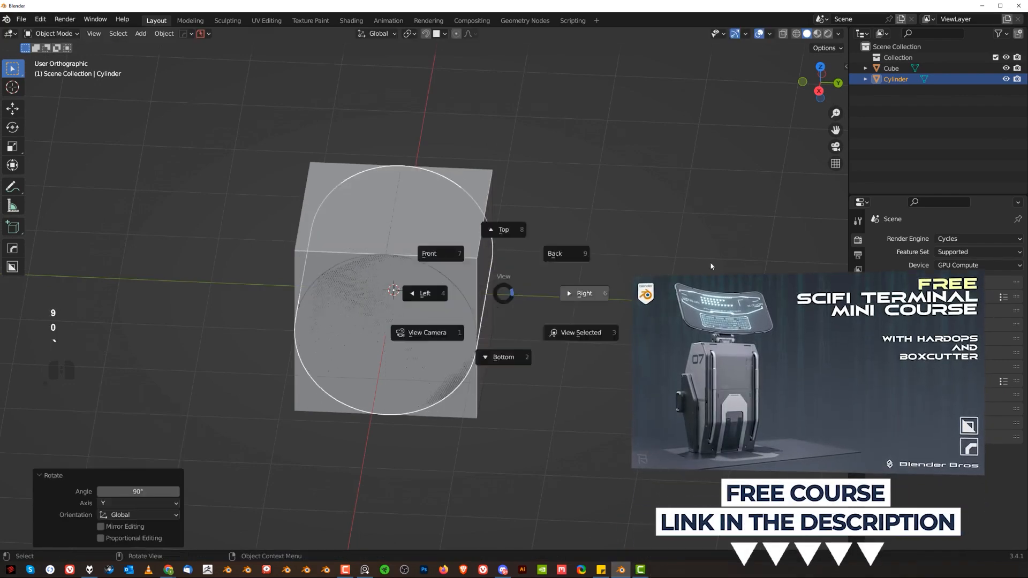
click(584, 293)
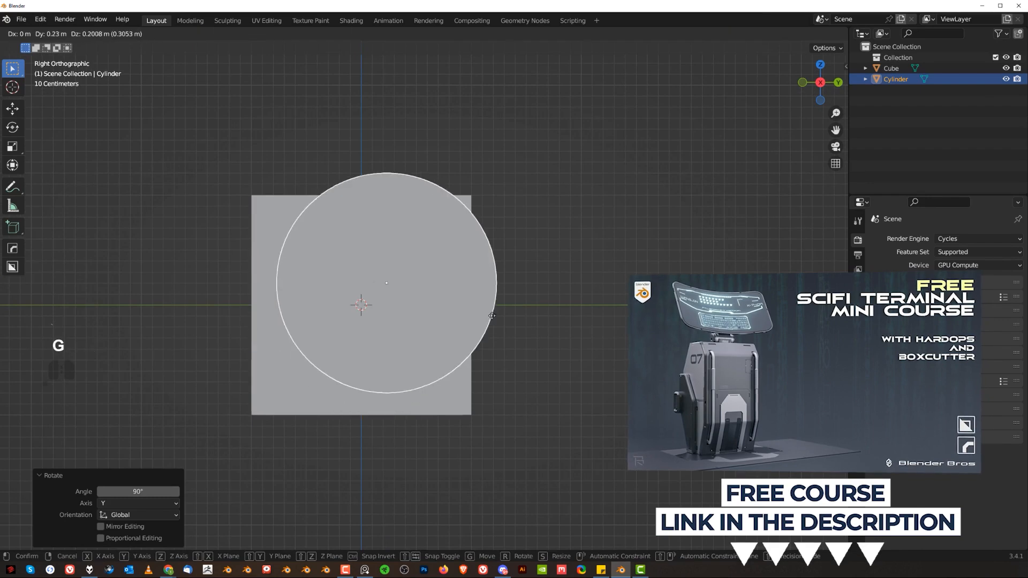
mouse_move(495, 304)
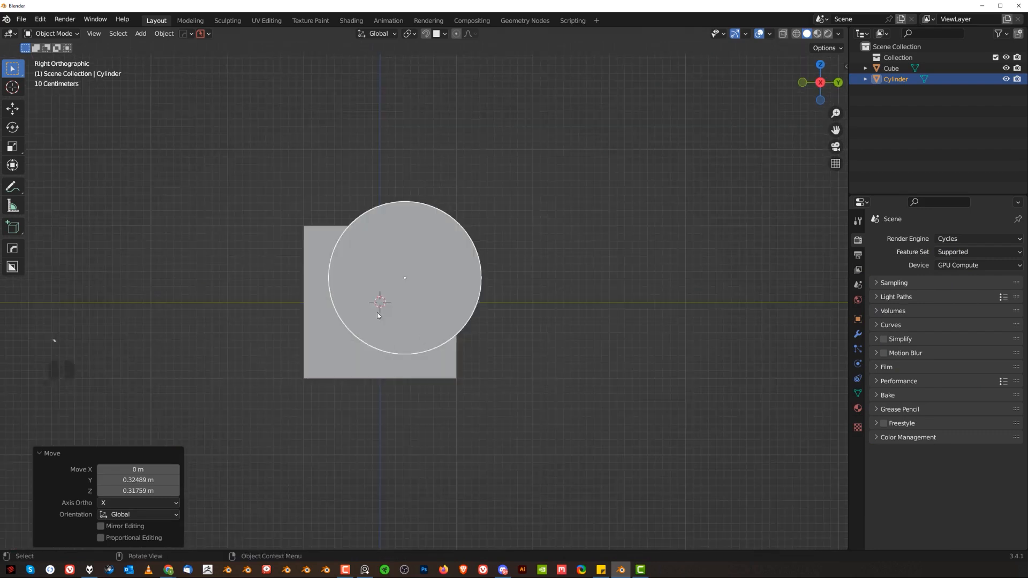
Boolean-cut the cube, then nudge the cylinder and stretch it along X past the cube
key(alt+w)
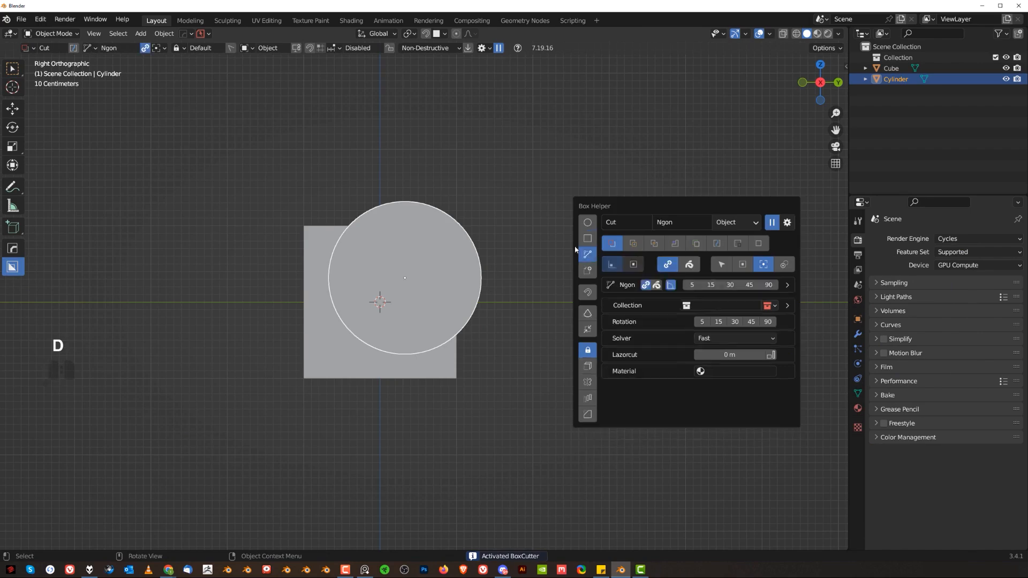
key(space)
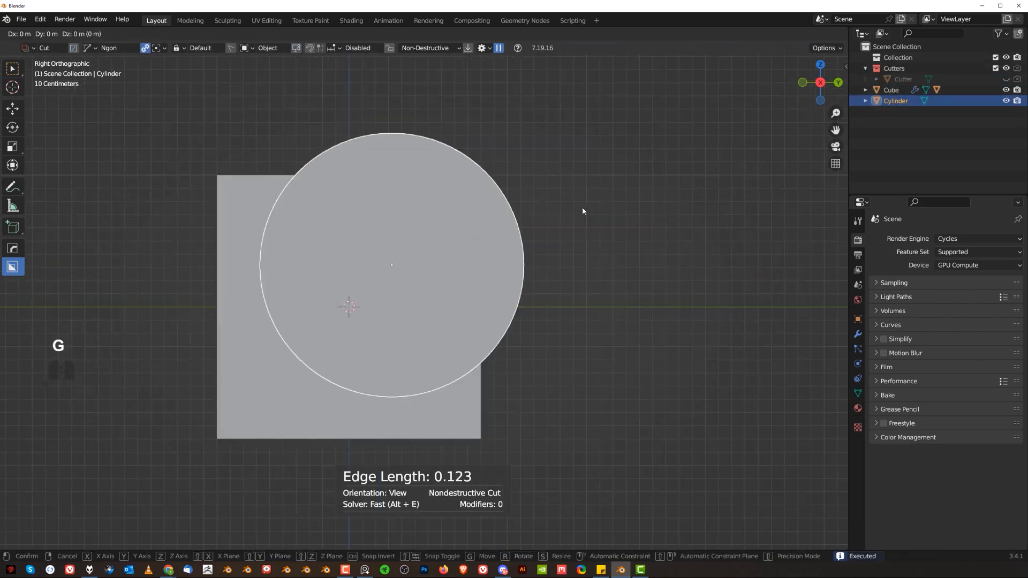
key(shift)
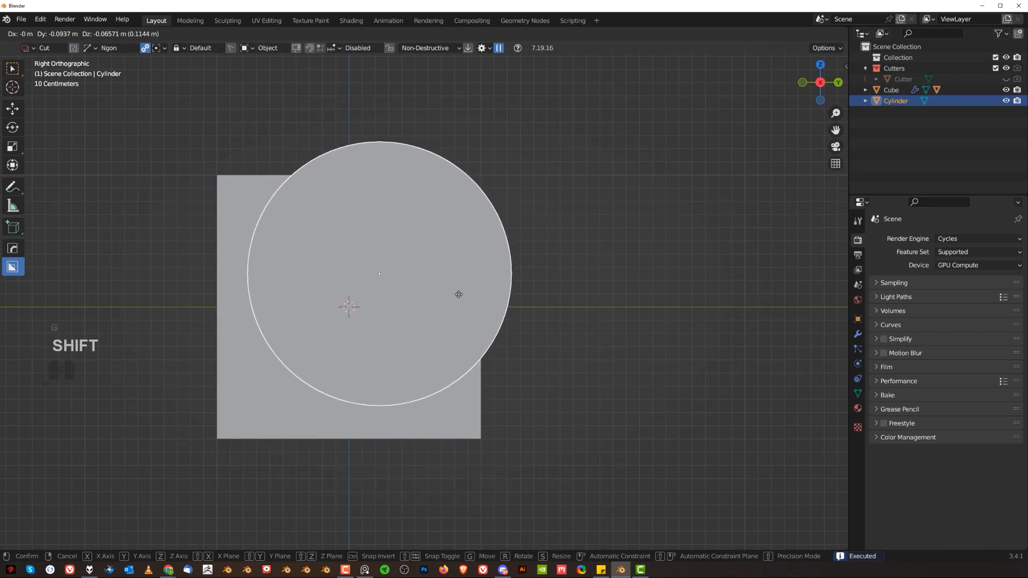
mouse_move(464, 344)
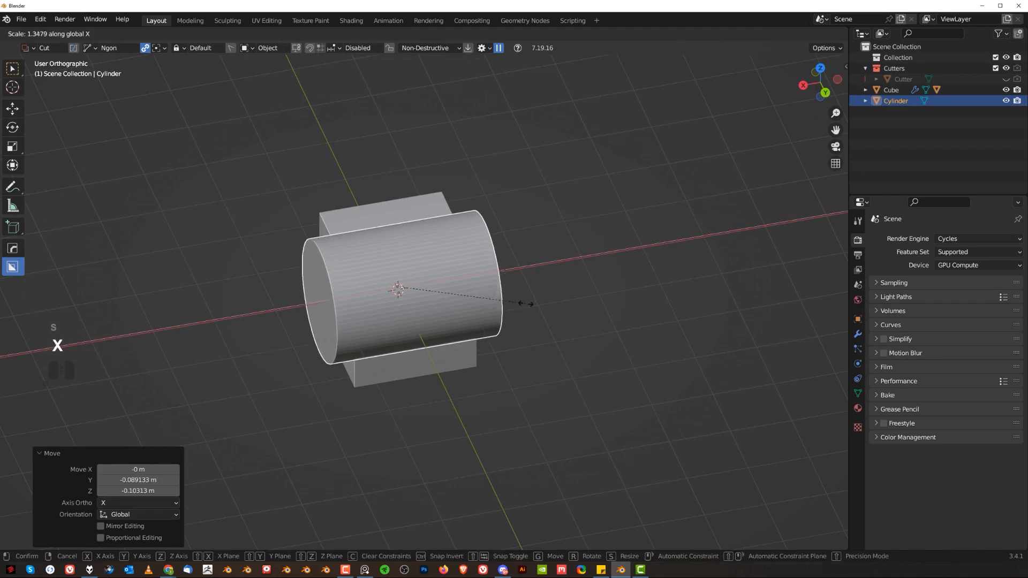
key(shift+d)
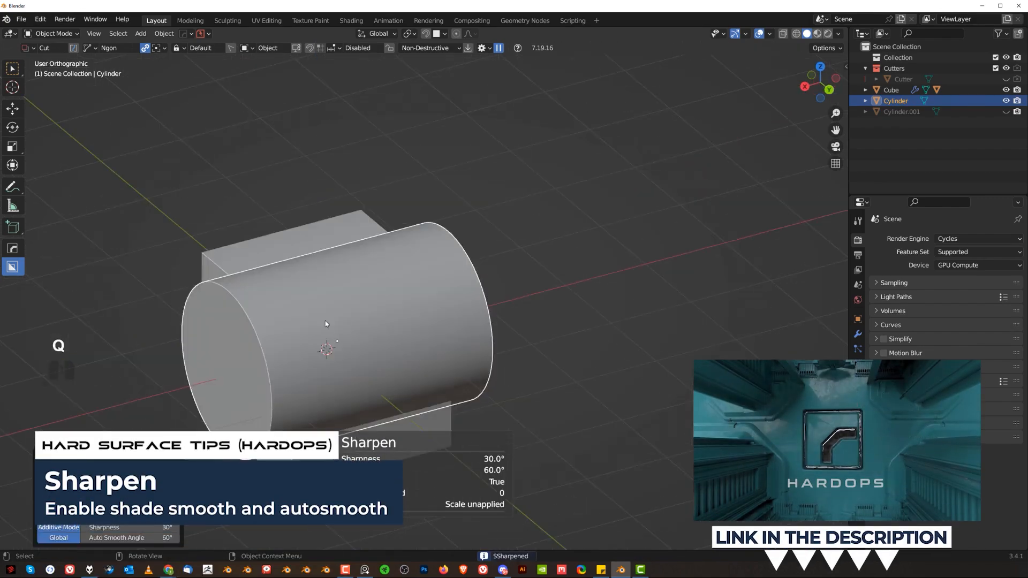
Align the cylinder's upper-right arc vertices into a rounded corner and recalculate normals outward
key(Tab)
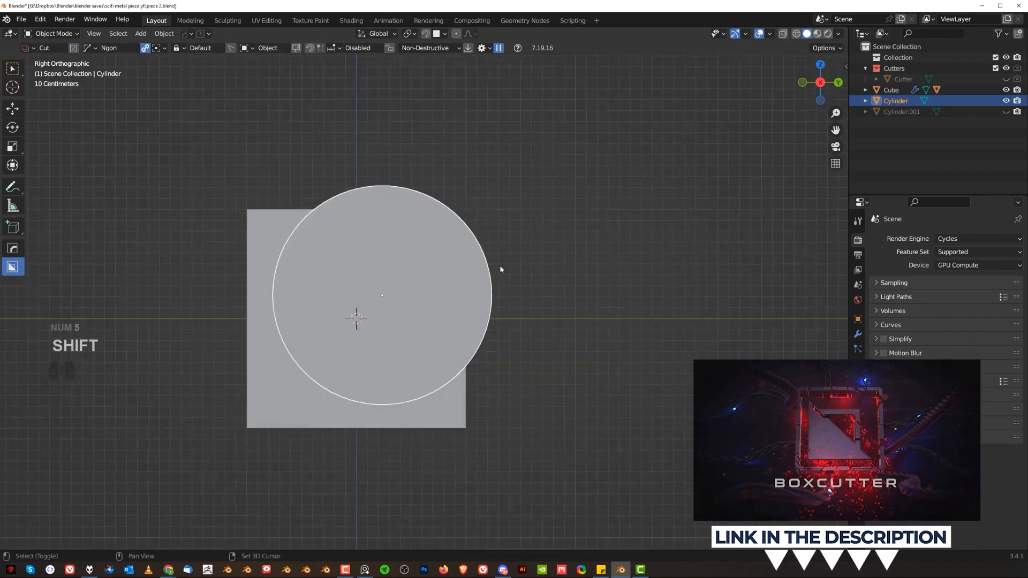
key(Tab)
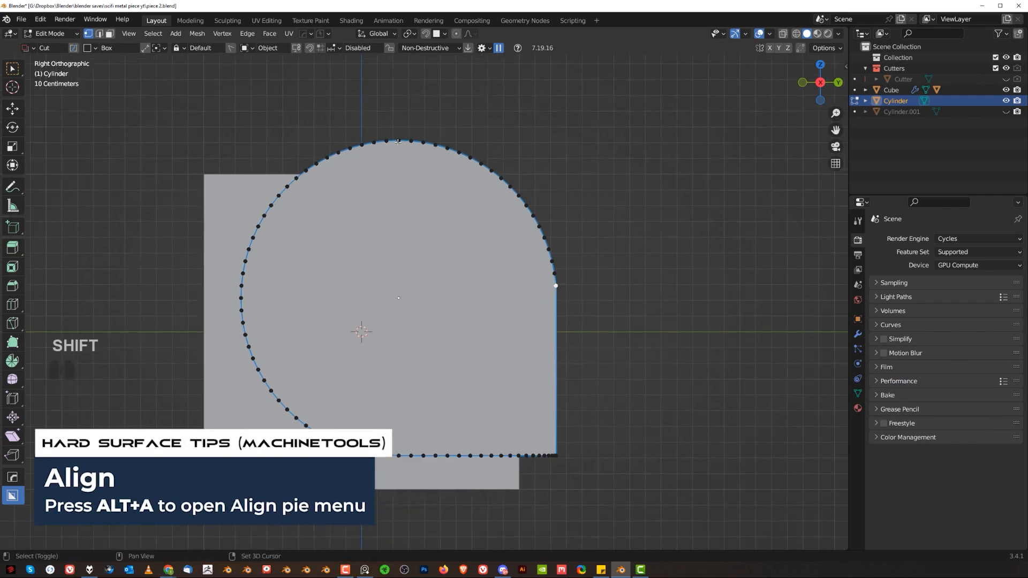
key(ctrl+z)
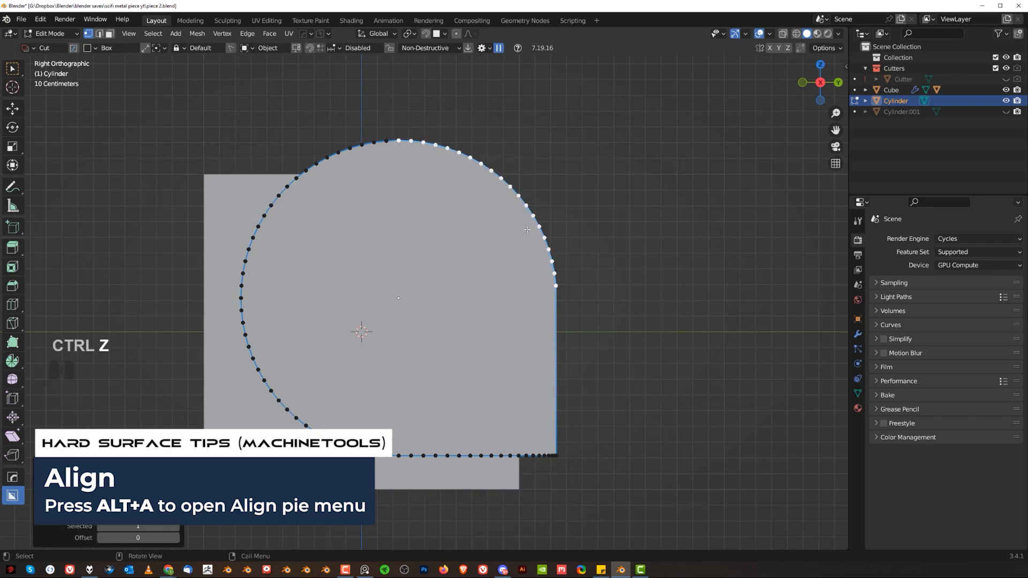
key(alt+a)
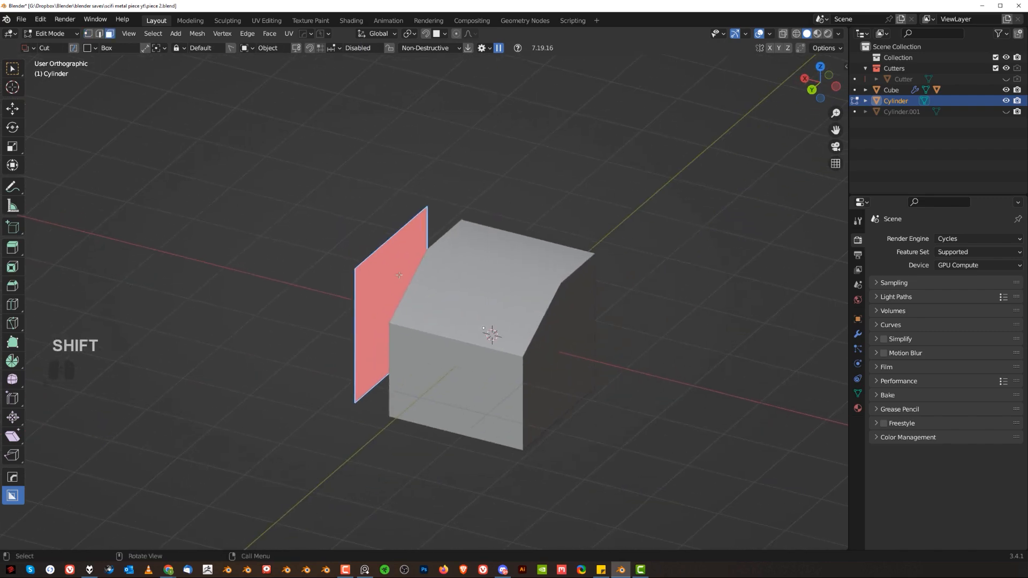
key(a)
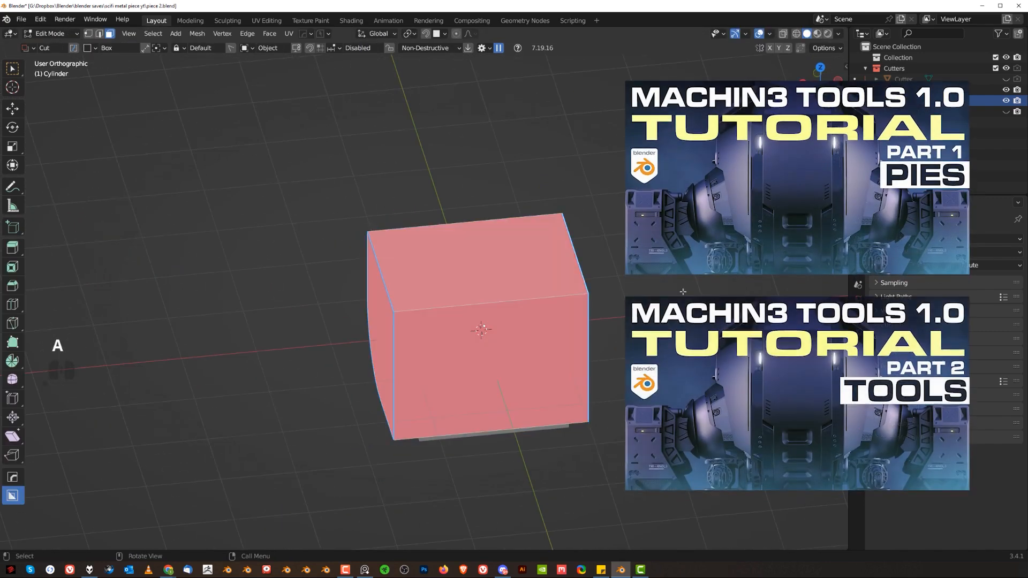
key(alt+n)
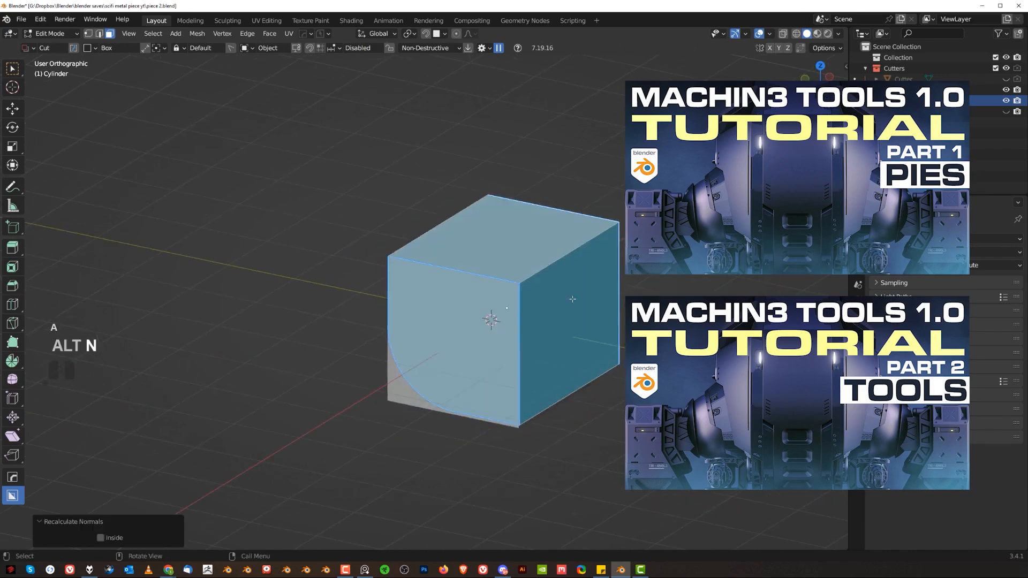
key(Tab)
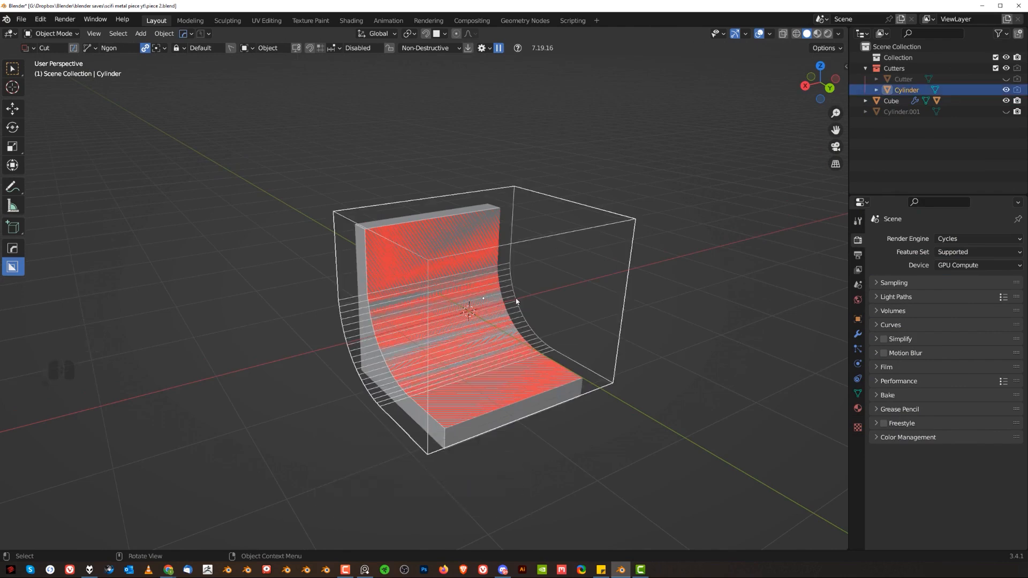
Duplicate the cutter, scale the copy to 0.842, raise its top faces, and select its outline
key(shift+d)
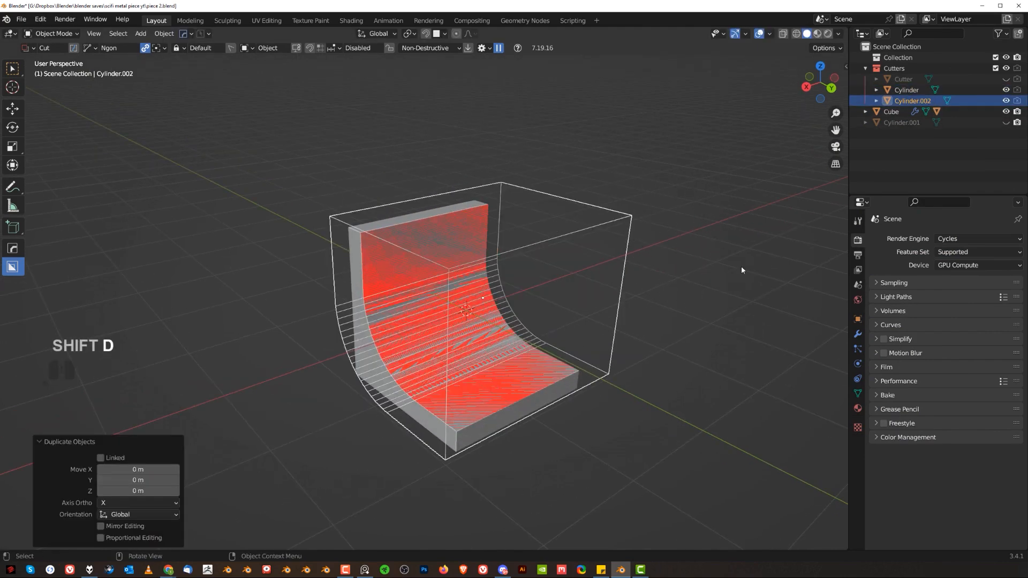
key(s)
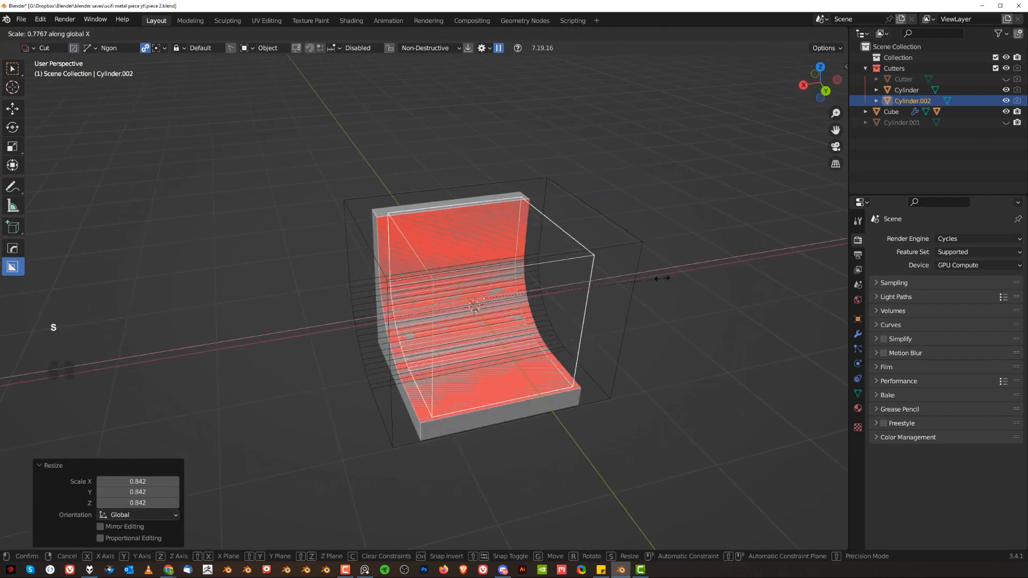
key(Tab)
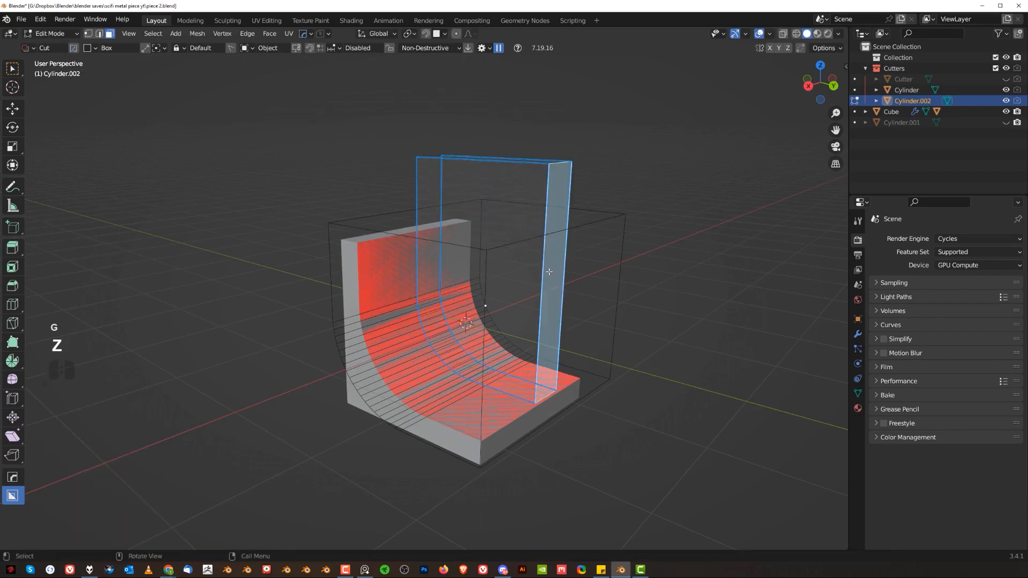
key(y)
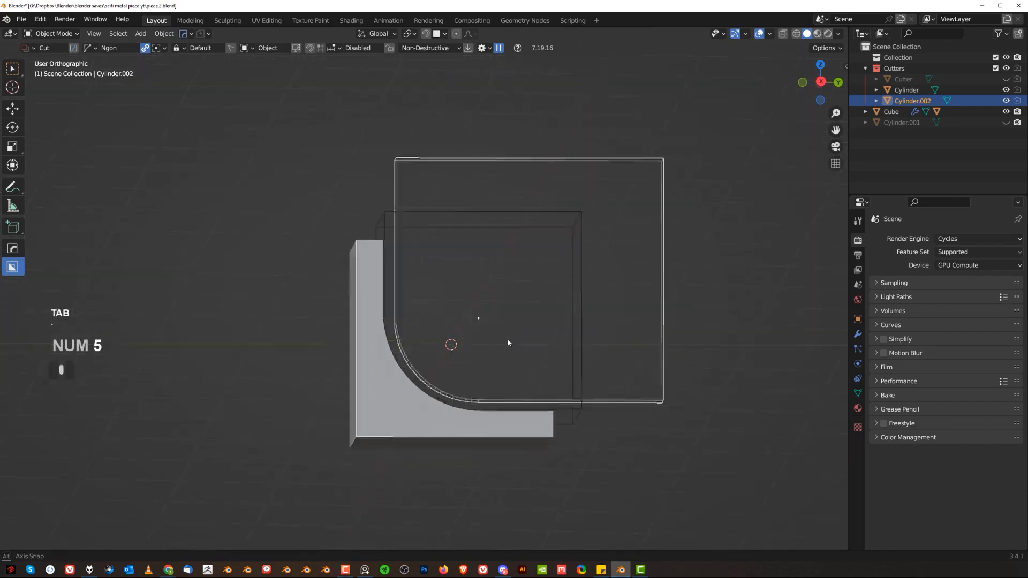
key(Tab)
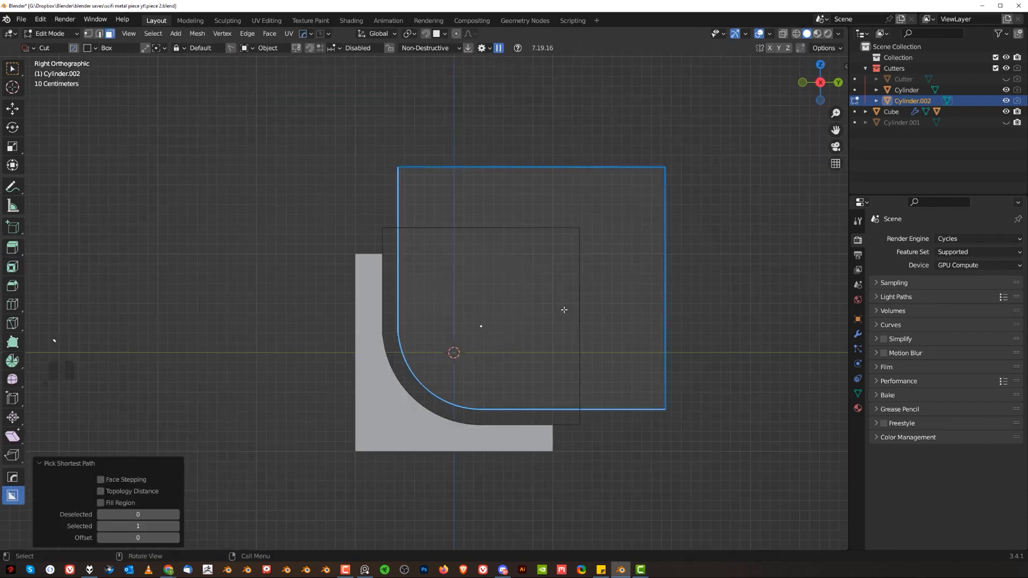
key(alt+s)
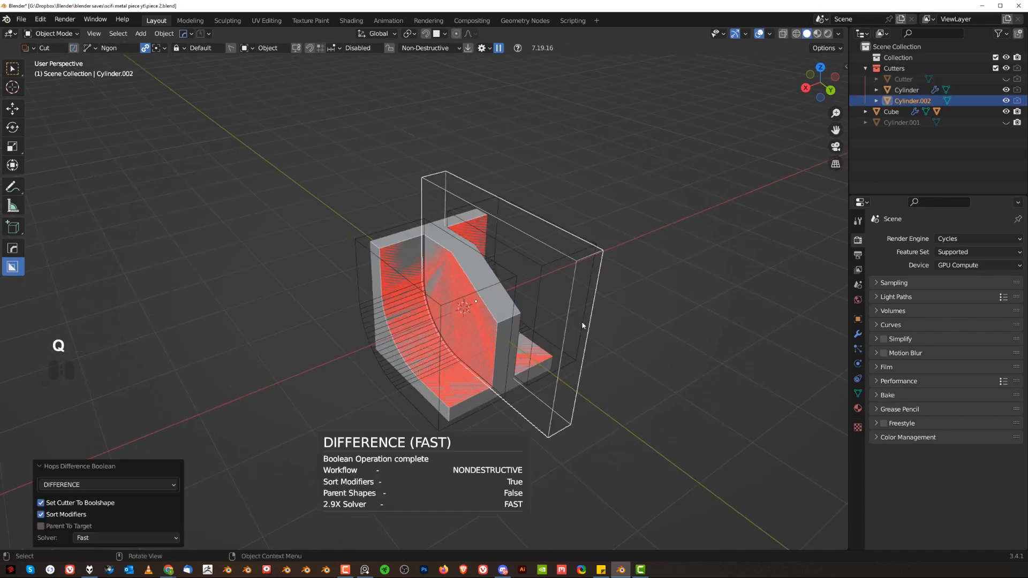
Stretch the new cutter along X and bevel the cylinder cutter's inner edge loop
key(s)
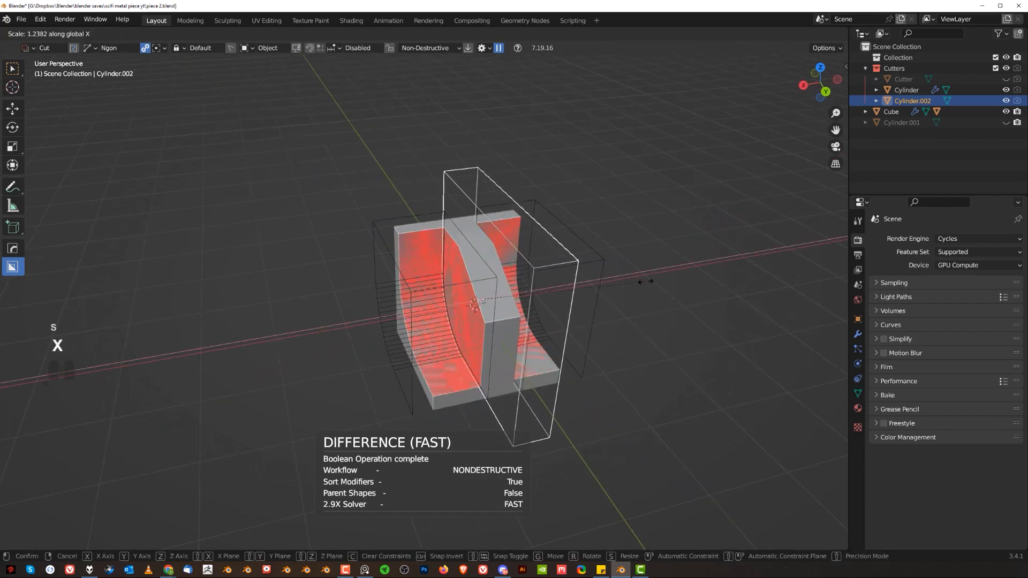
mouse_move(679, 298)
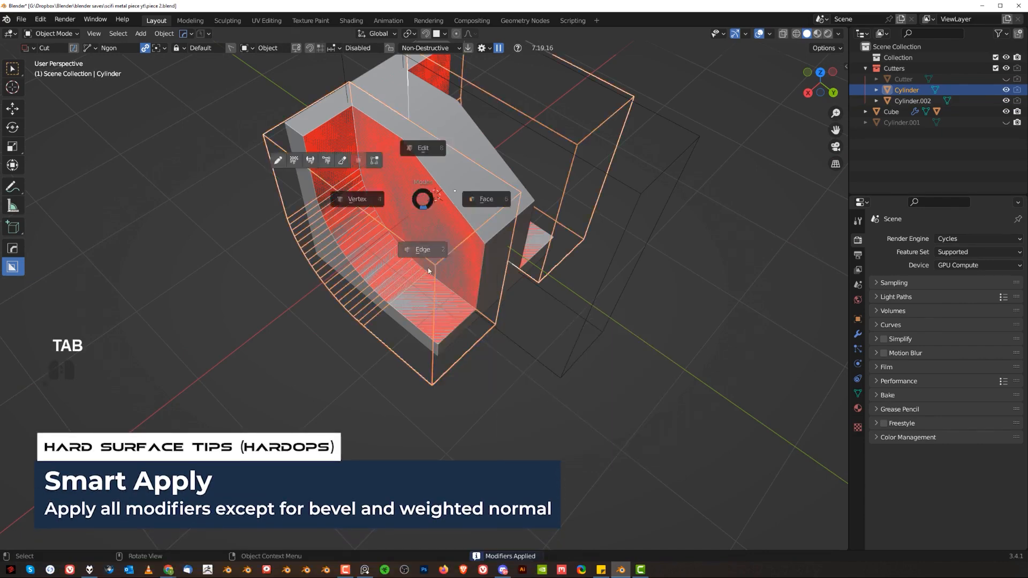
key(Tab)
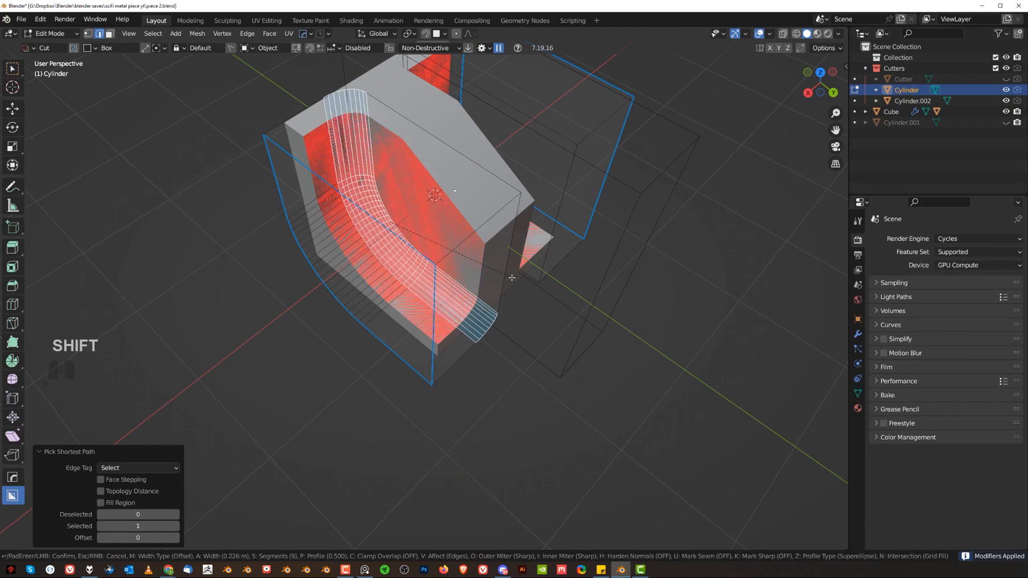
key(Tab)
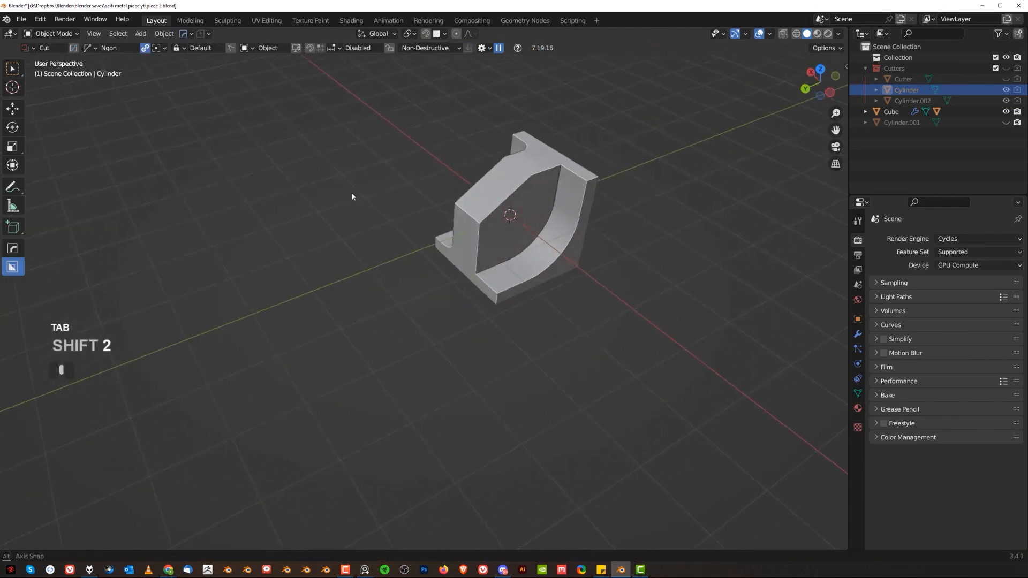
Unhide the large cylinder, then scale and raise it into the bracket's curved cradle
key(alt+x)
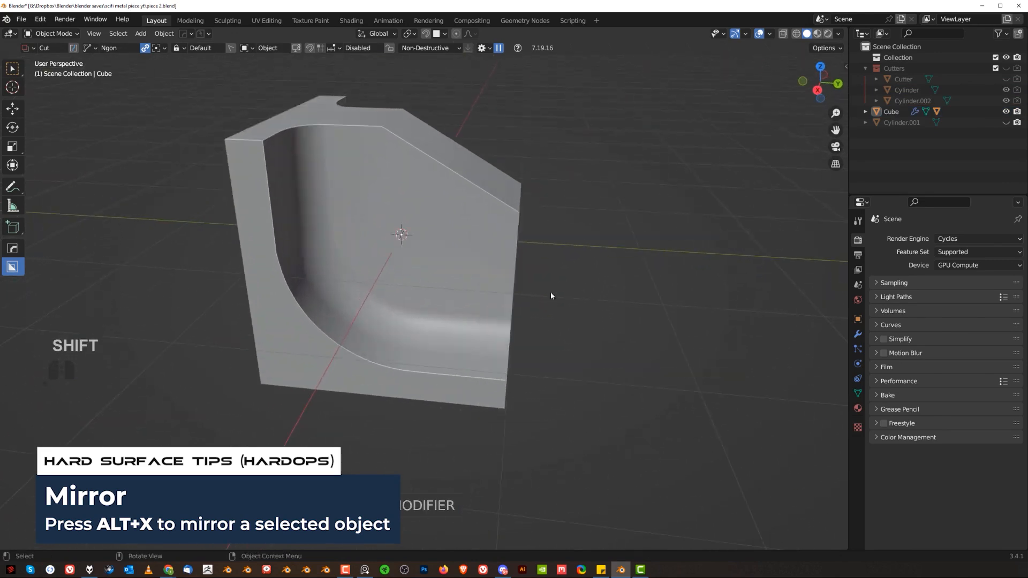
key(shift+a)
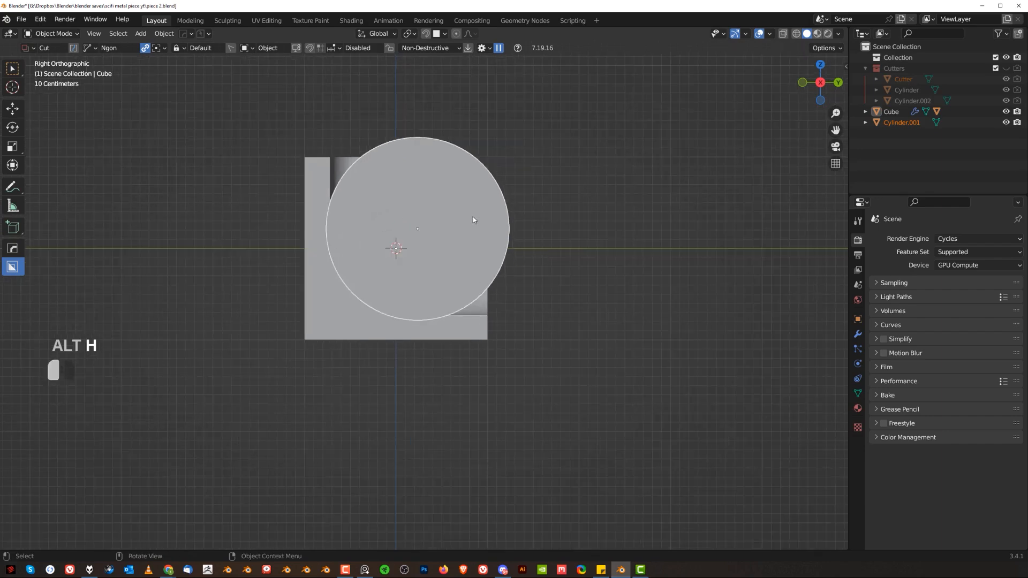
key(s)
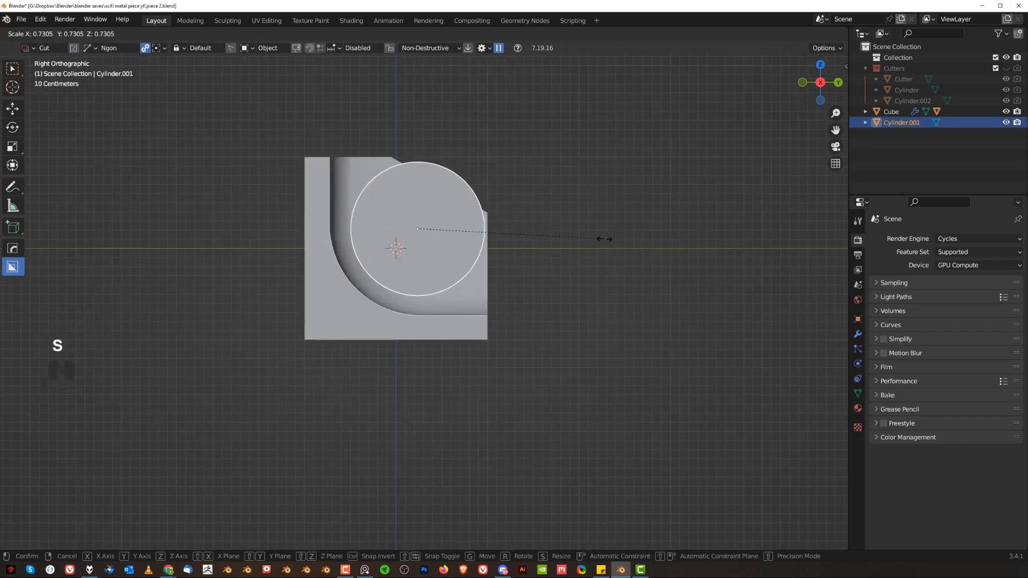
mouse_move(603, 237)
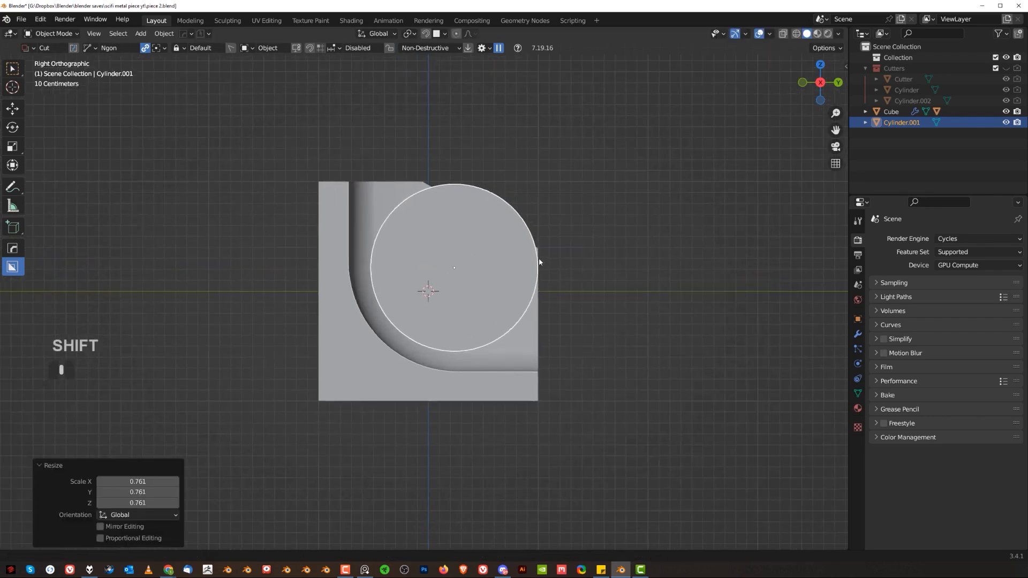
key(g)
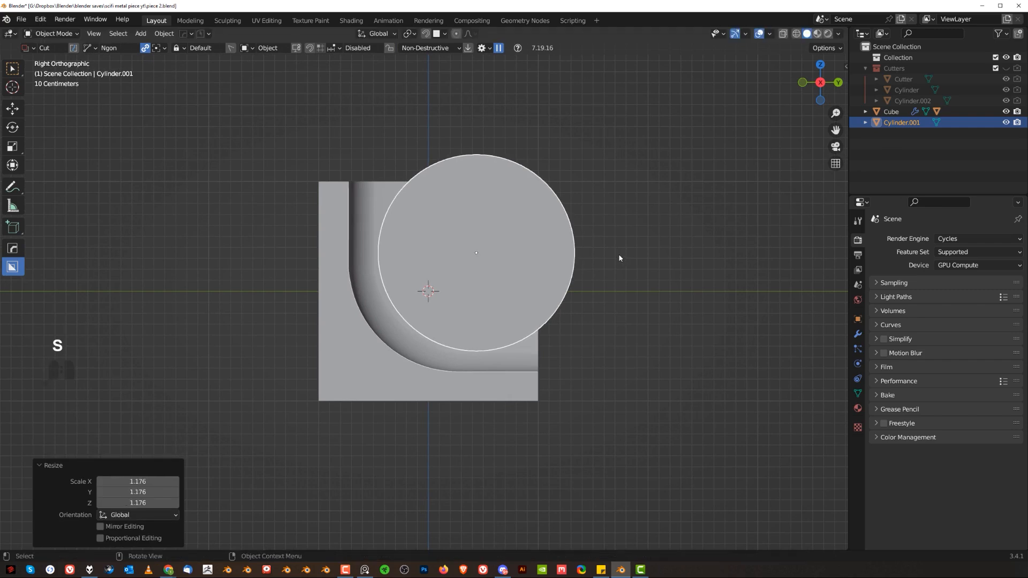
key(g)
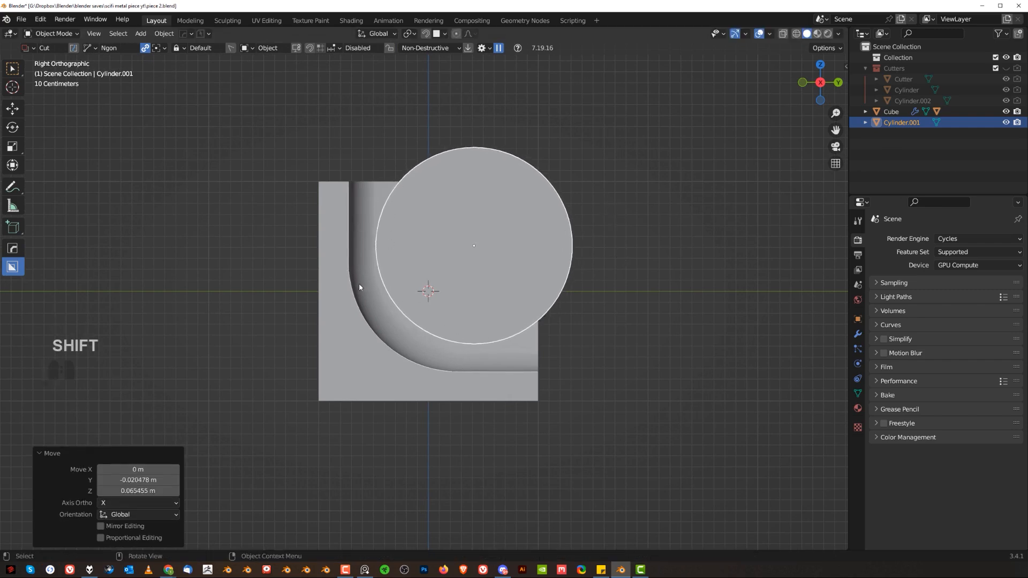
Add an edge loop along the curved cutter's corner and reposition it
key(Tab)
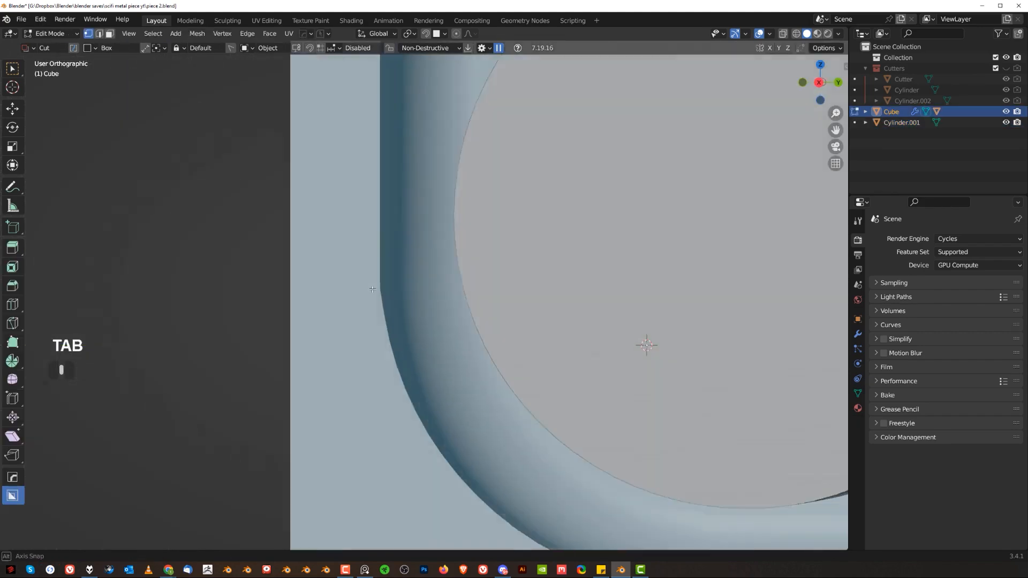
key(Tab)
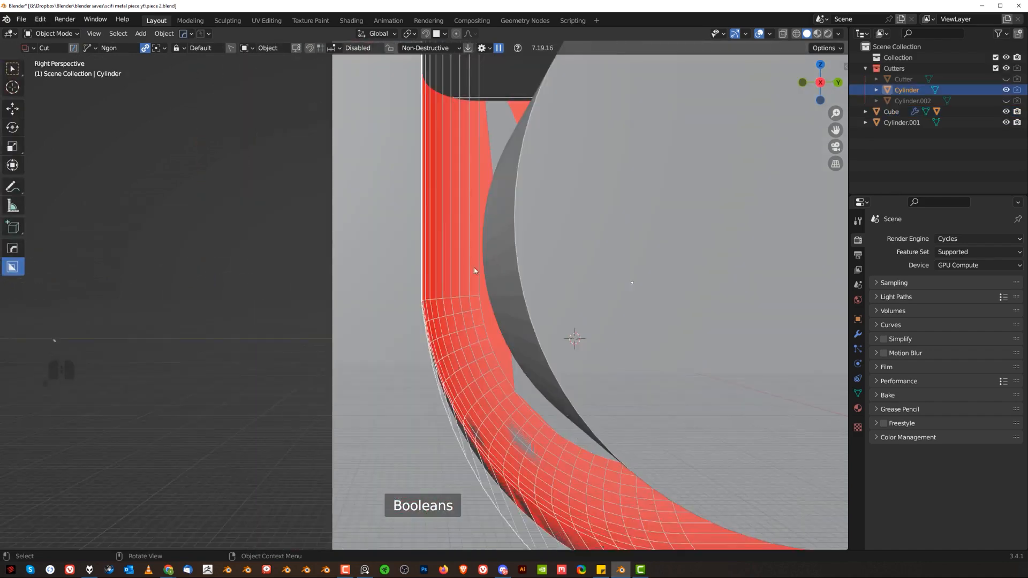
key(ctrl+r)
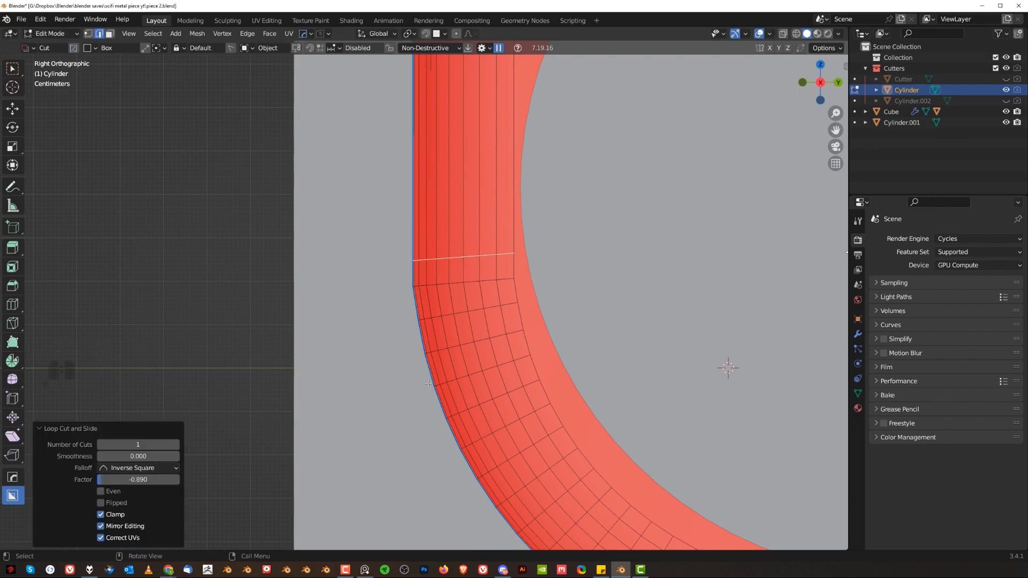
key(g)
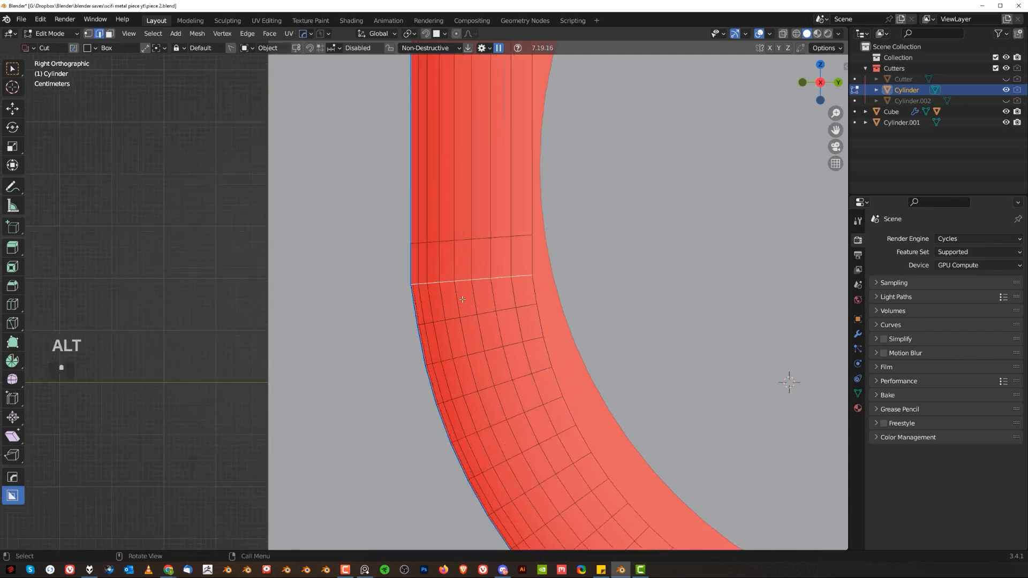
key(g)
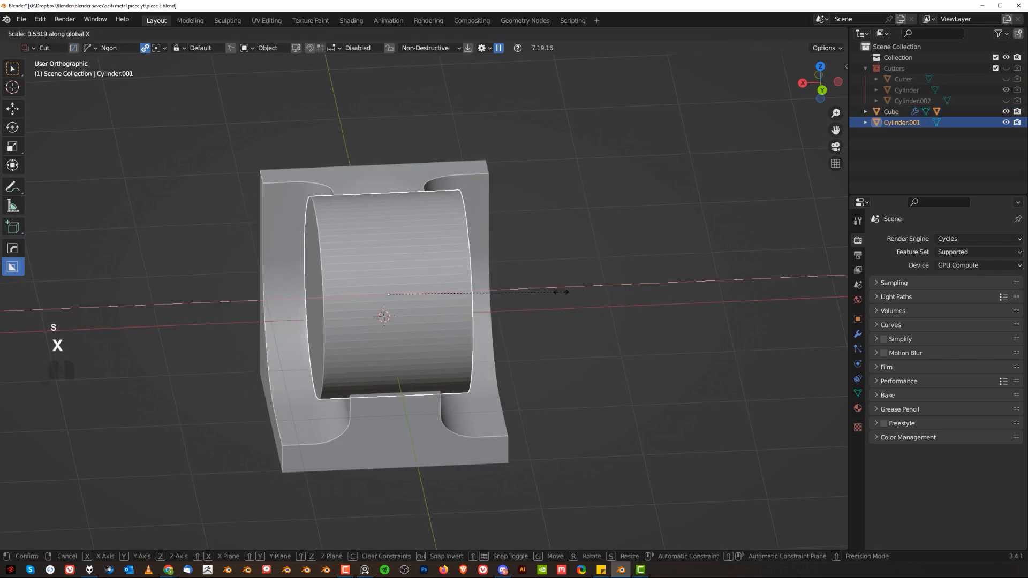
Add an edge loop around the cylinder's middle and smart-apply the bracket's modifiers
key(ctrl+r)
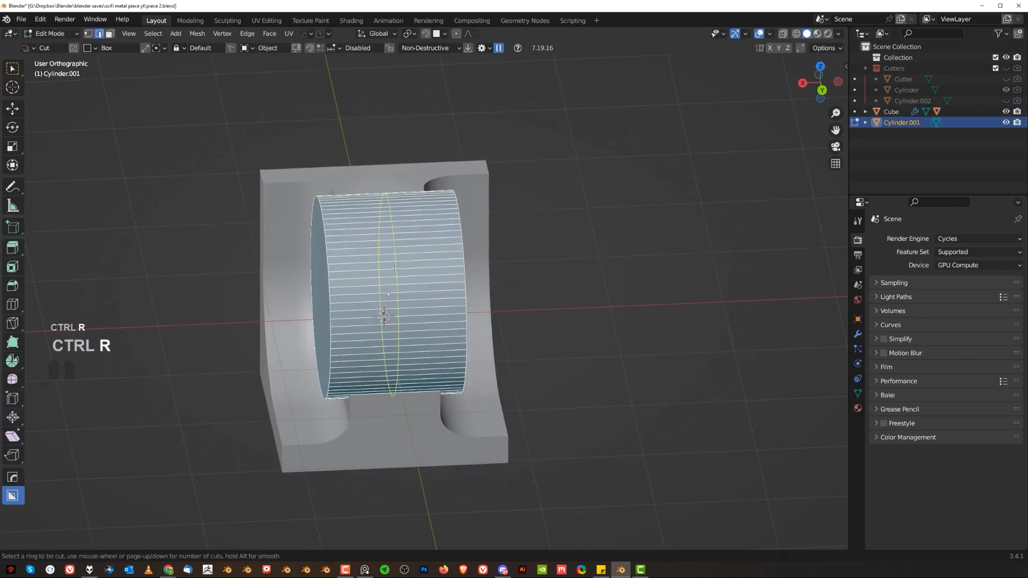
key(Tab)
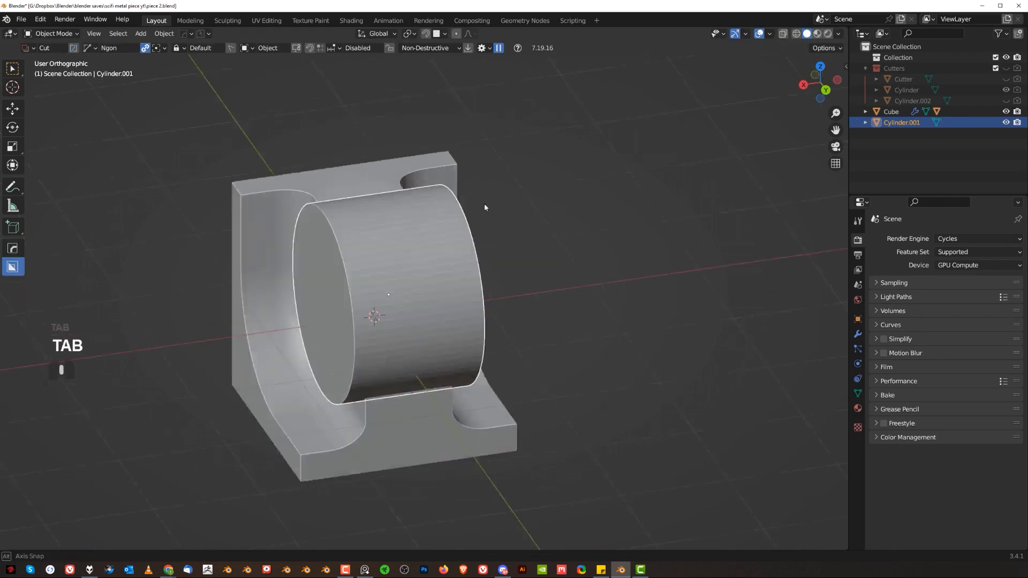
key(Tab)
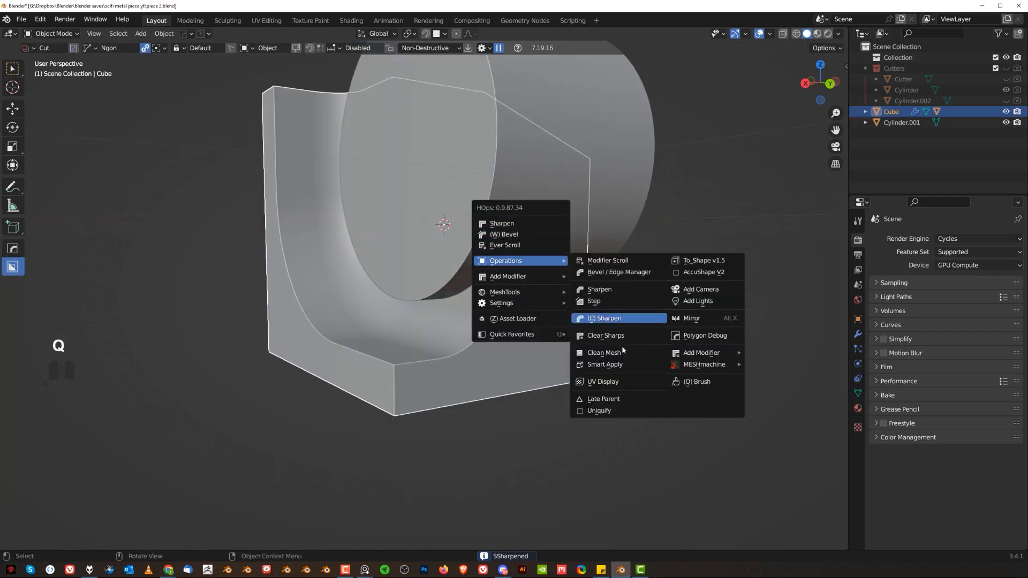
click(605, 364)
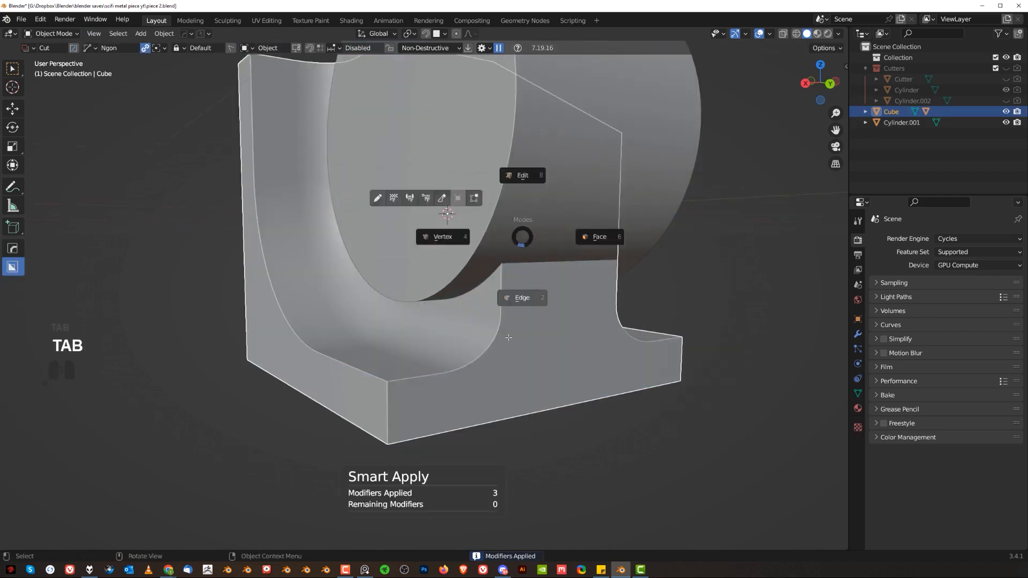
Bevel the bracket's base curve into a 9-segment fillet and symmetrize the mesh
key(Tab)
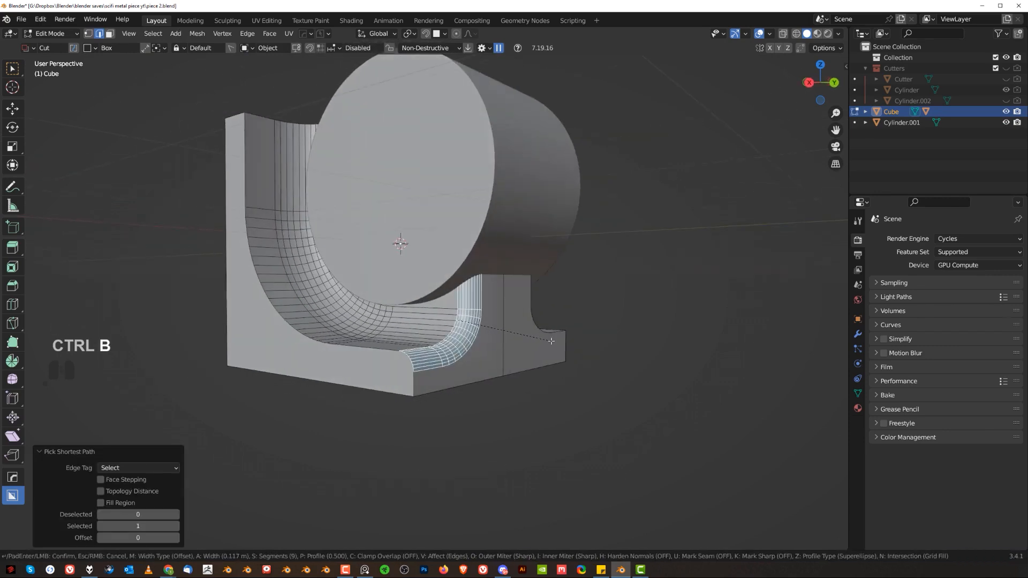
mouse_move(551, 342)
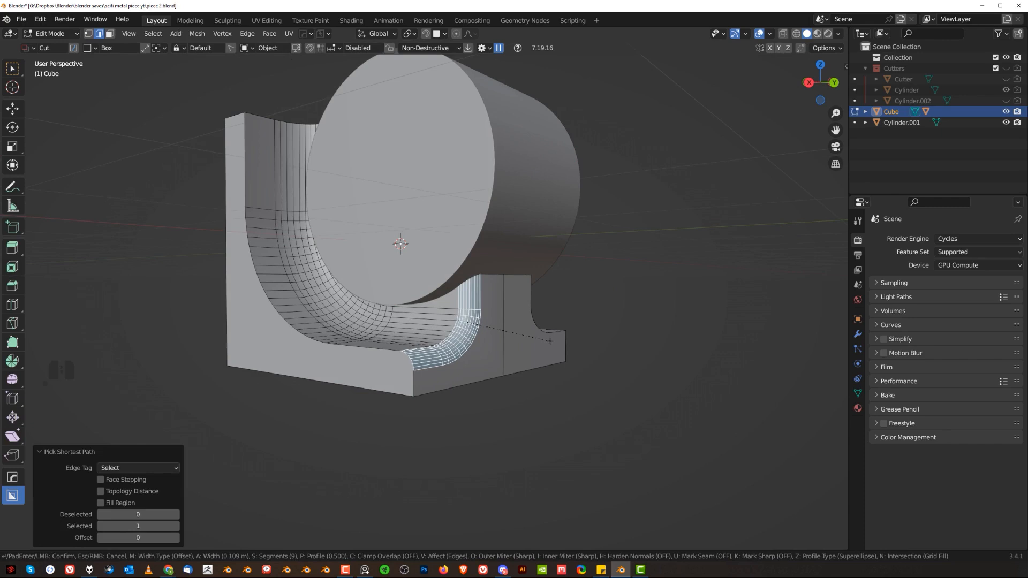
key(Tab)
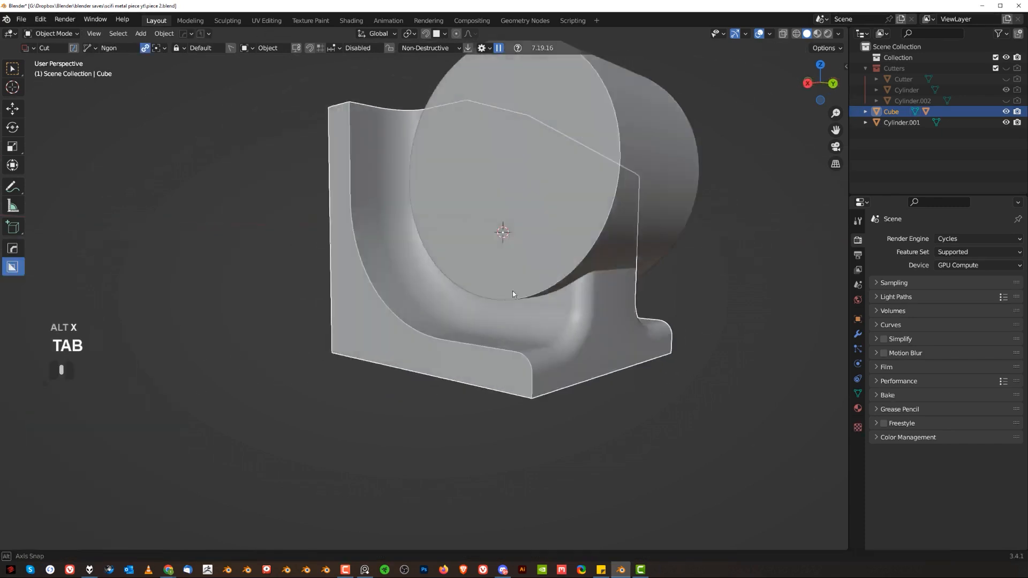
key(Tab)
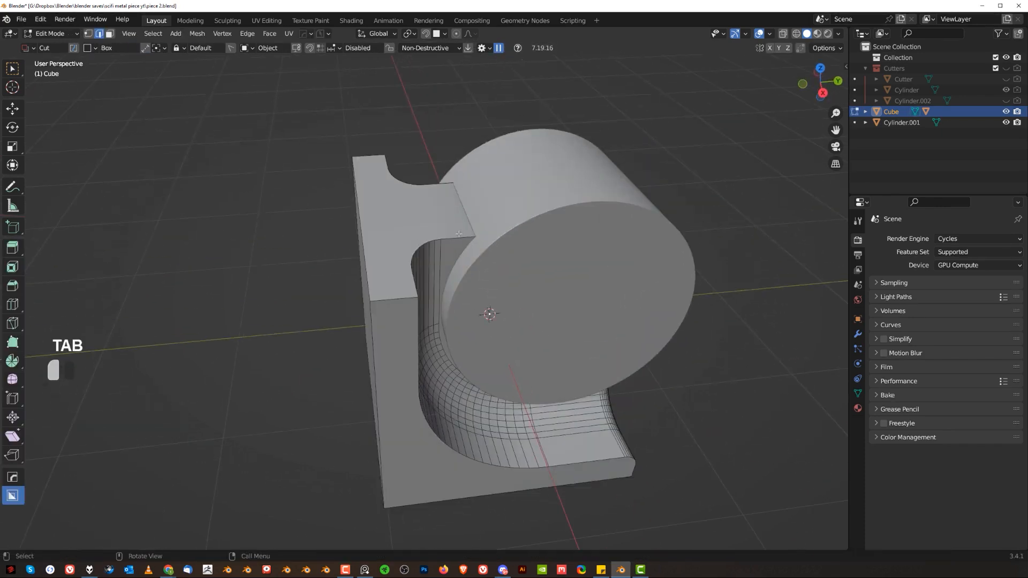
key(ctrl+b)
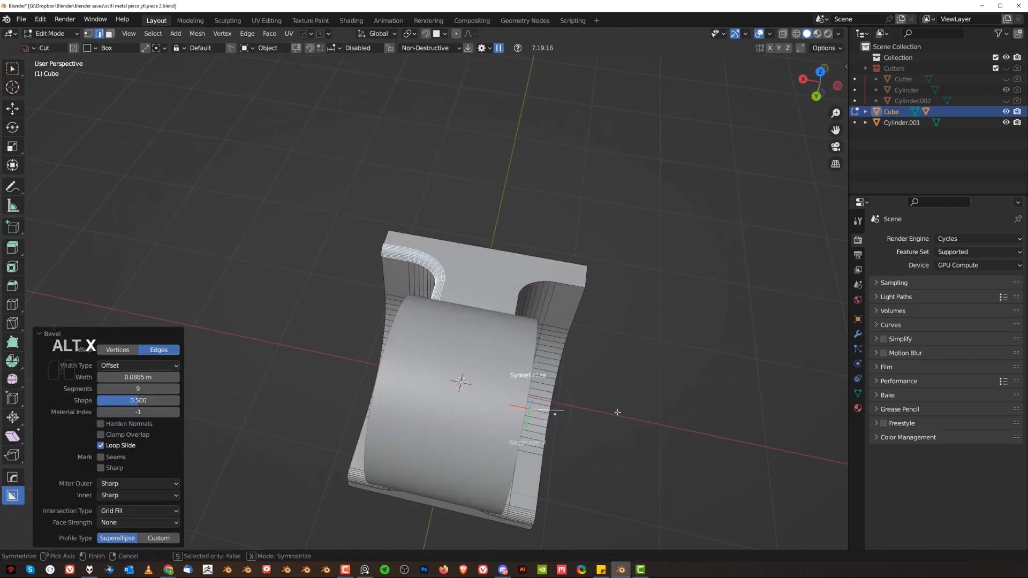
key(Tab)
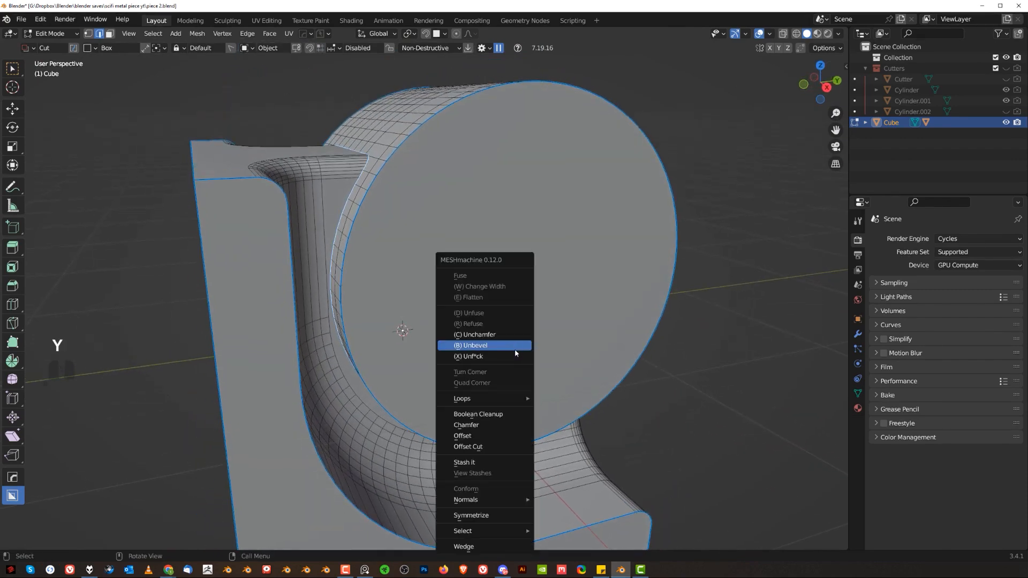
mouse_move(494, 456)
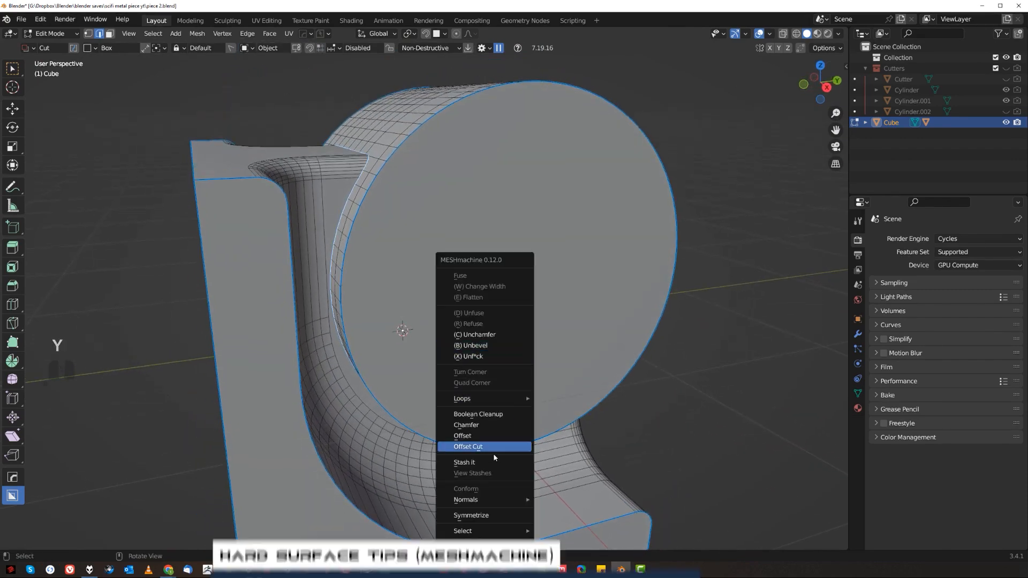
Add a buffer loop beside the cylinder seam, adjust its width, and bevel it
click(467, 447)
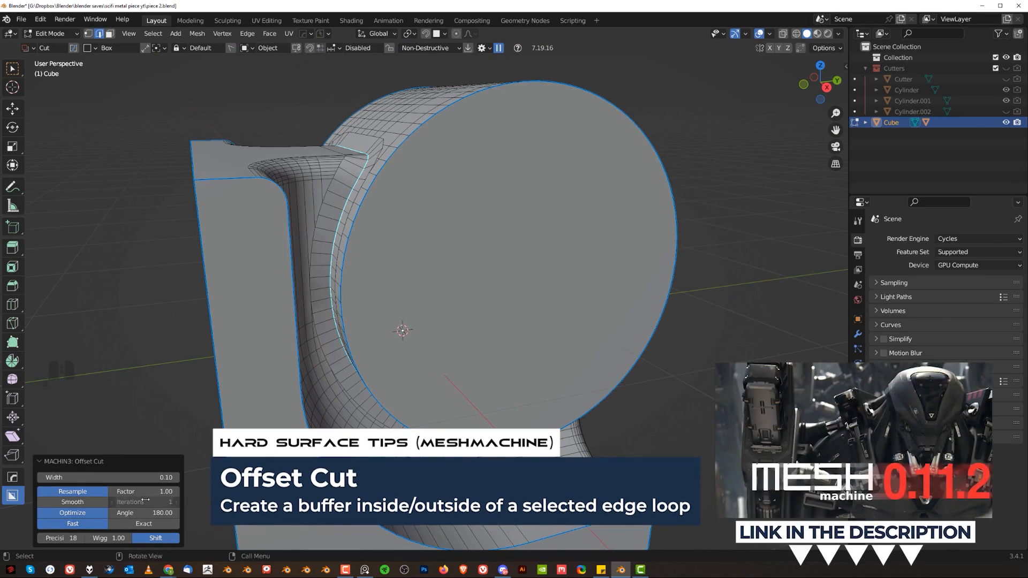
key(shift)
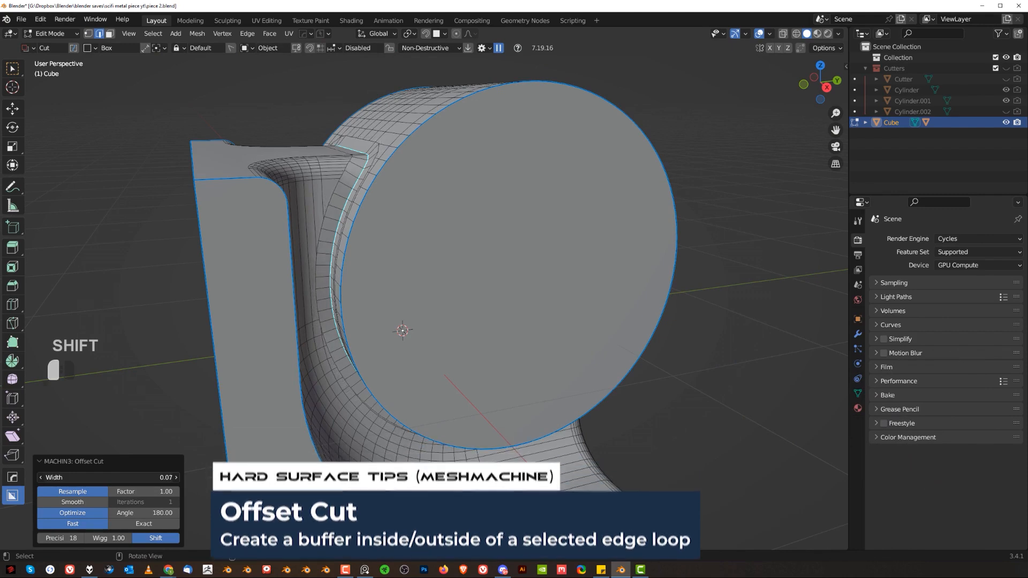
click(41, 477)
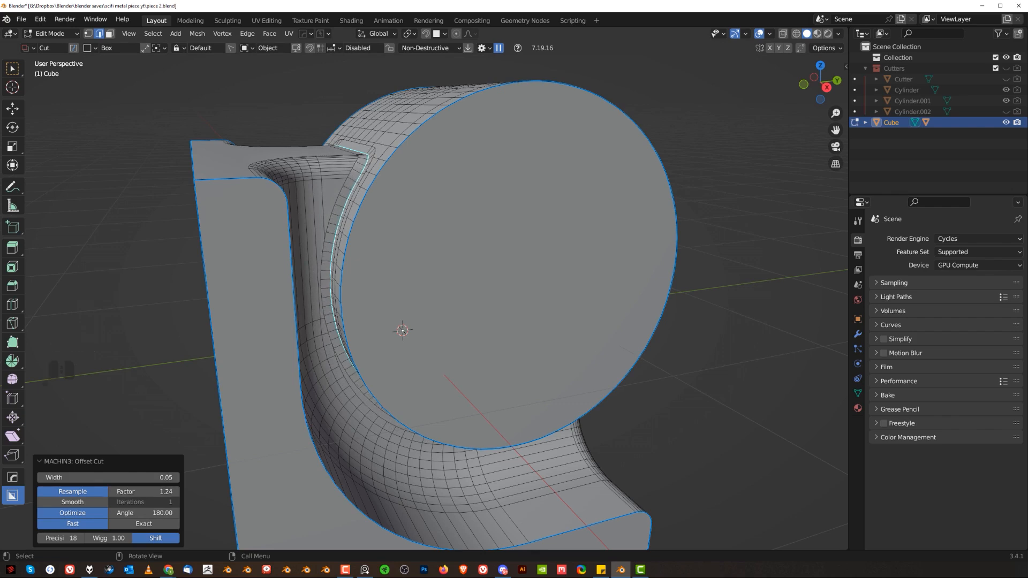
key(ctrl+b)
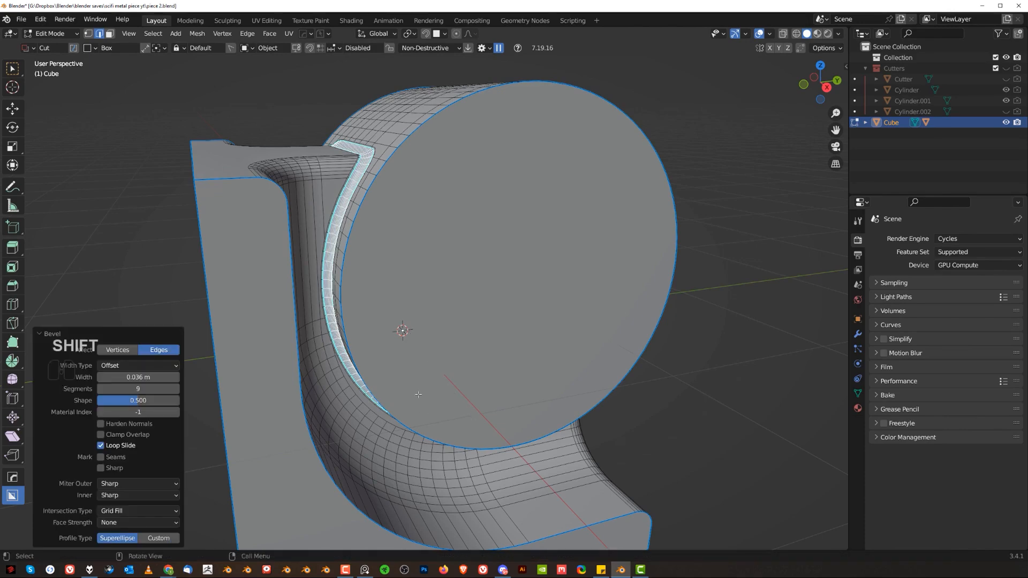
key(Tab)
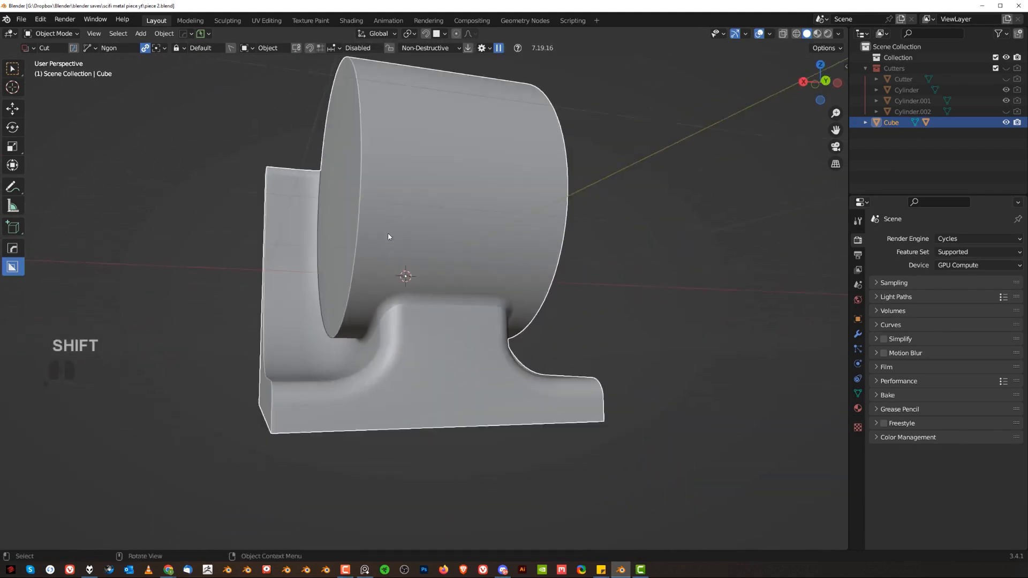
Select the intersection edge loops and clean them up with a MESHmachine Offset Cut
key(Tab)
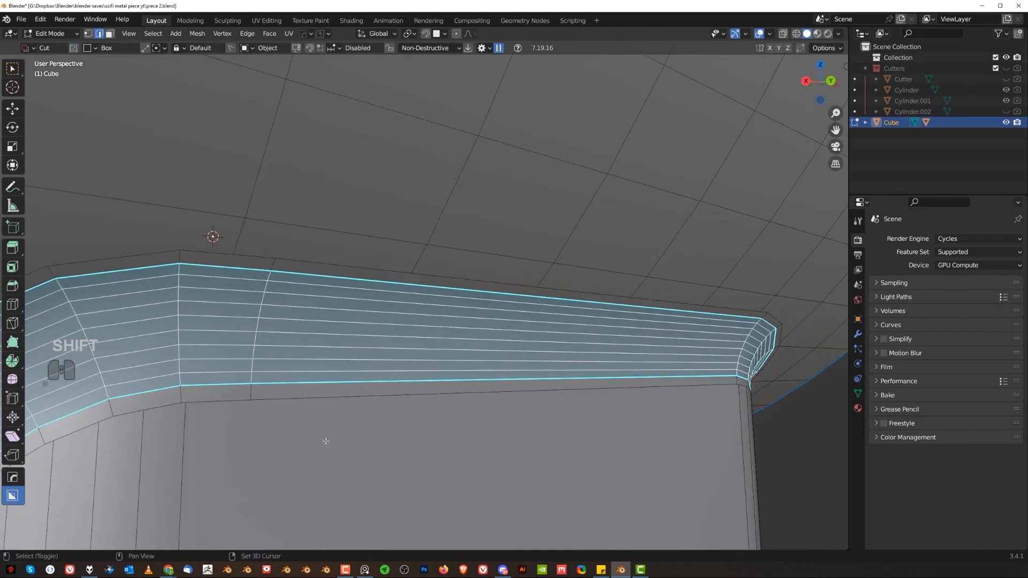
key(Tab)
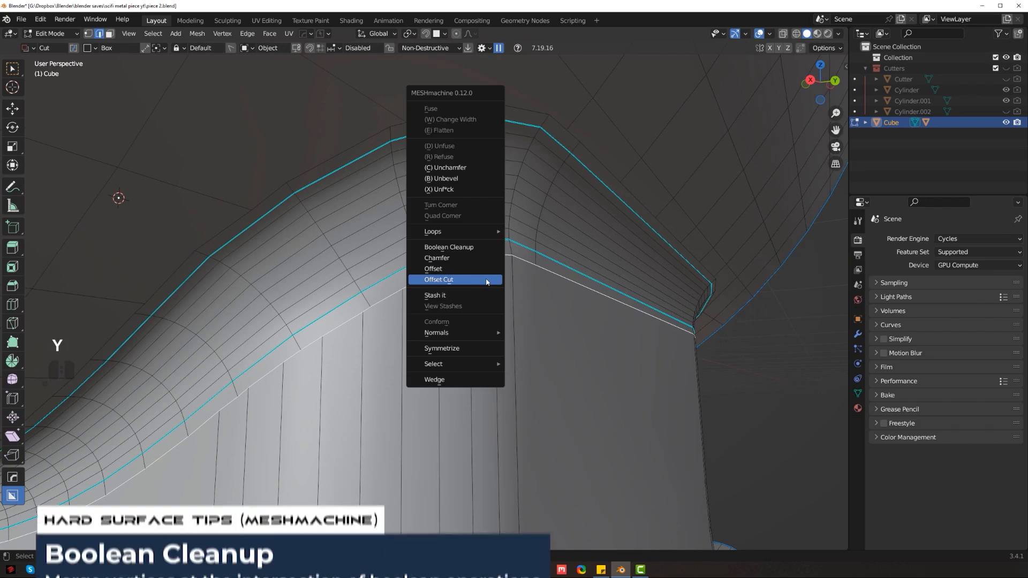
click(449, 247)
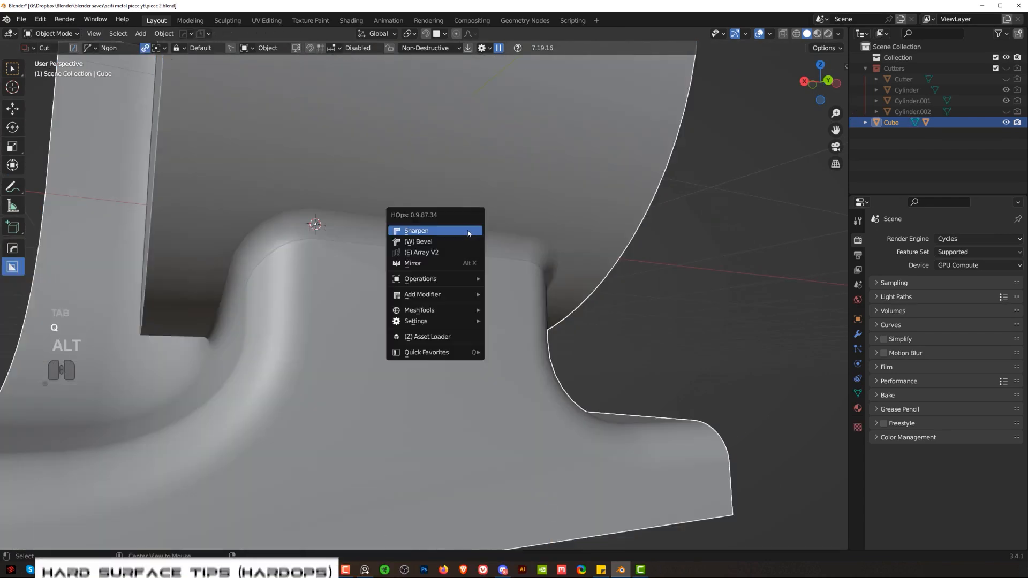
Sharpen the bracket, inset and hollow the cylinder's end, symmetrize it, and round the rims
click(417, 231)
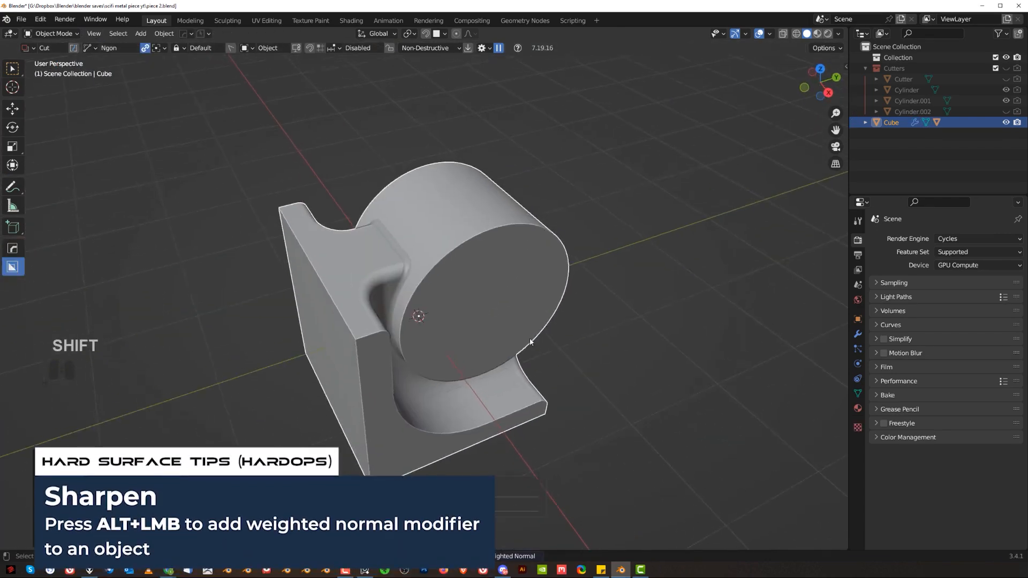
key(Tab)
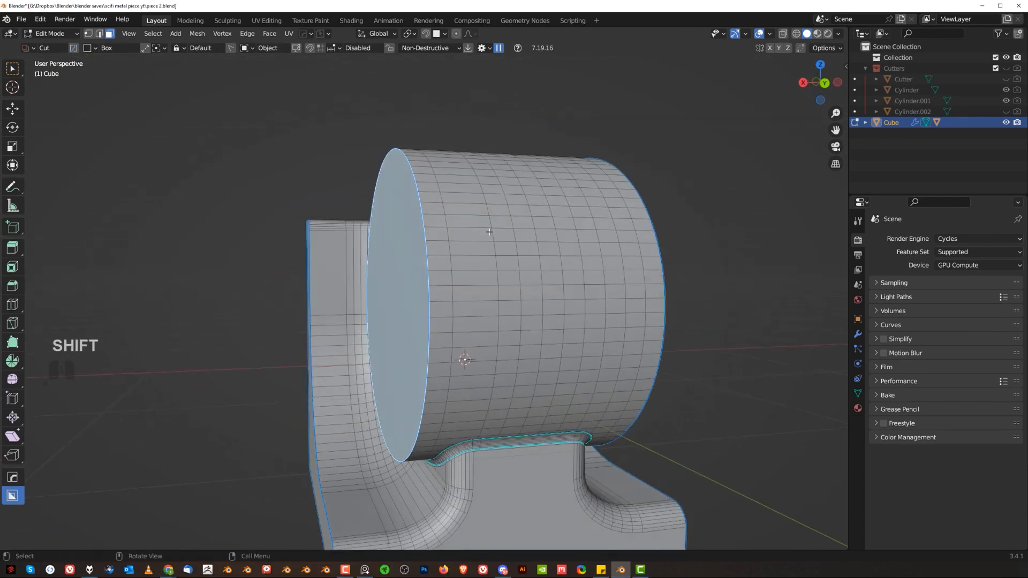
key(Tab)
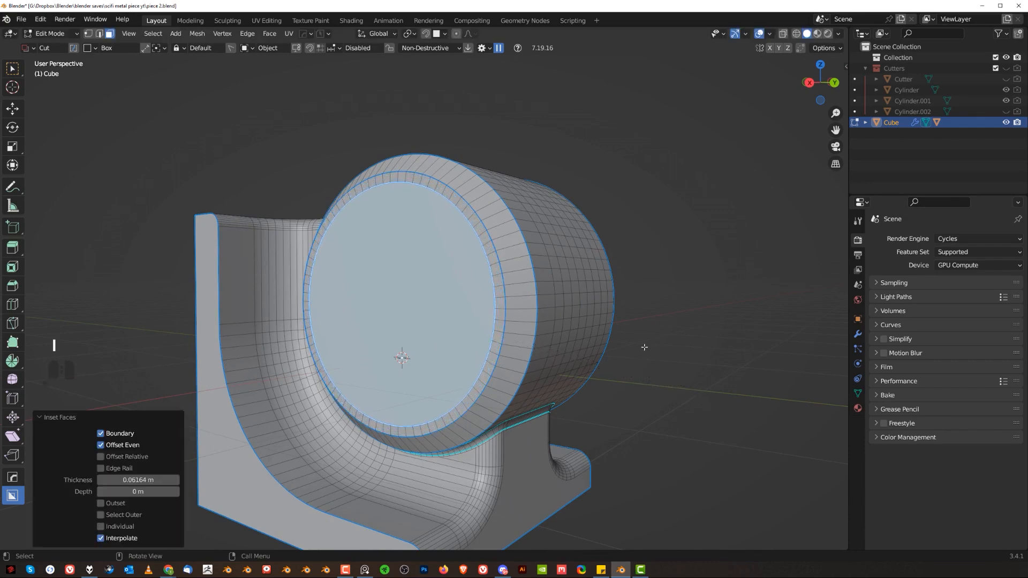
key(e)
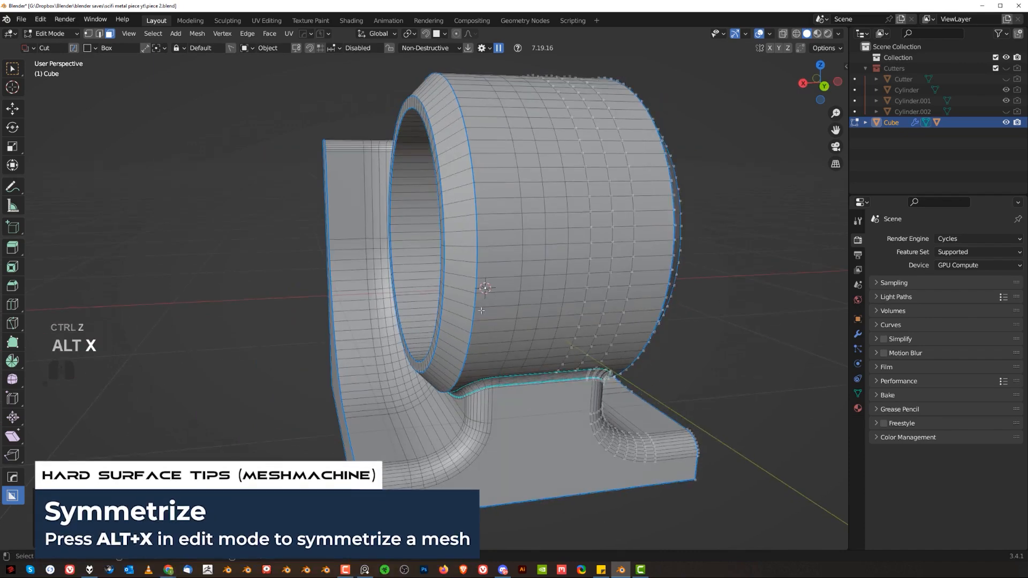
key(ctrl+b)
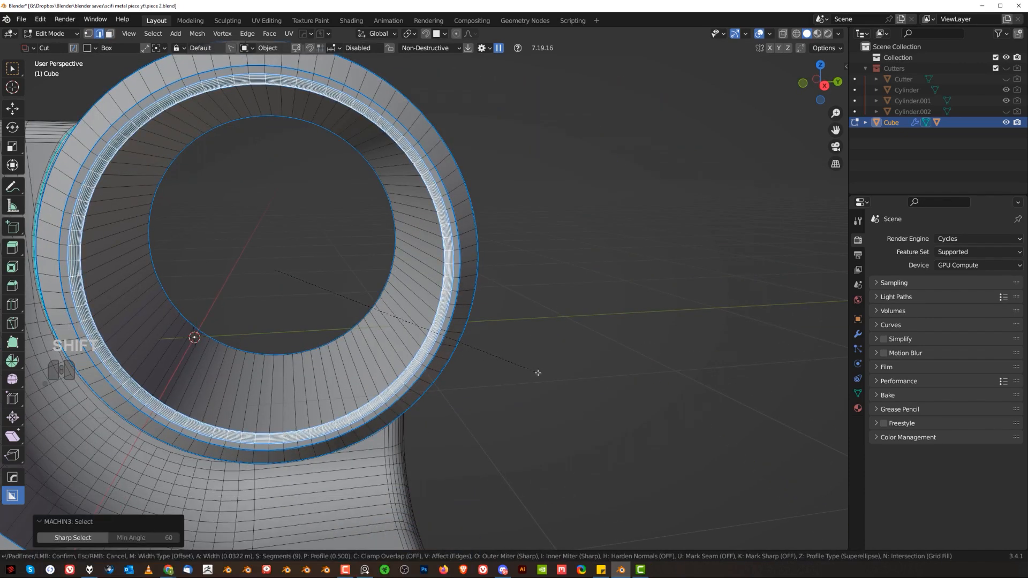
key(Tab)
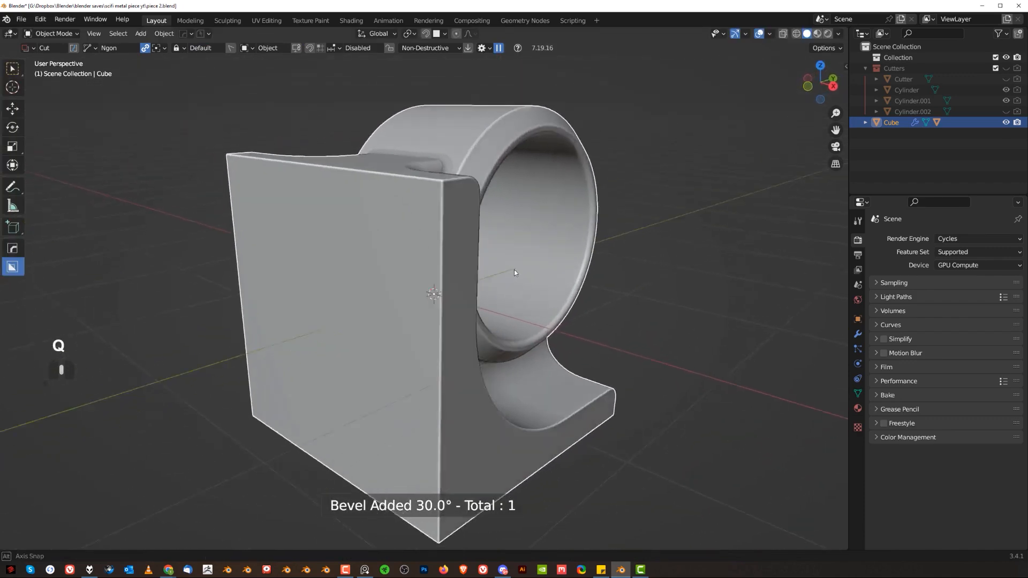
Extrude the bracket's bottom face forward into a foot plate
key(Tab)
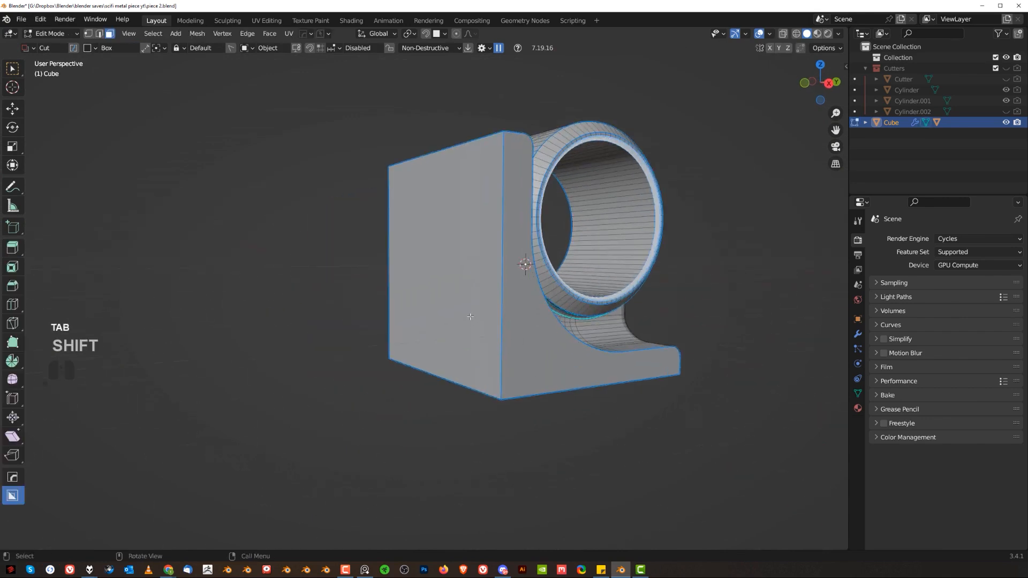
key(ctrl+r)
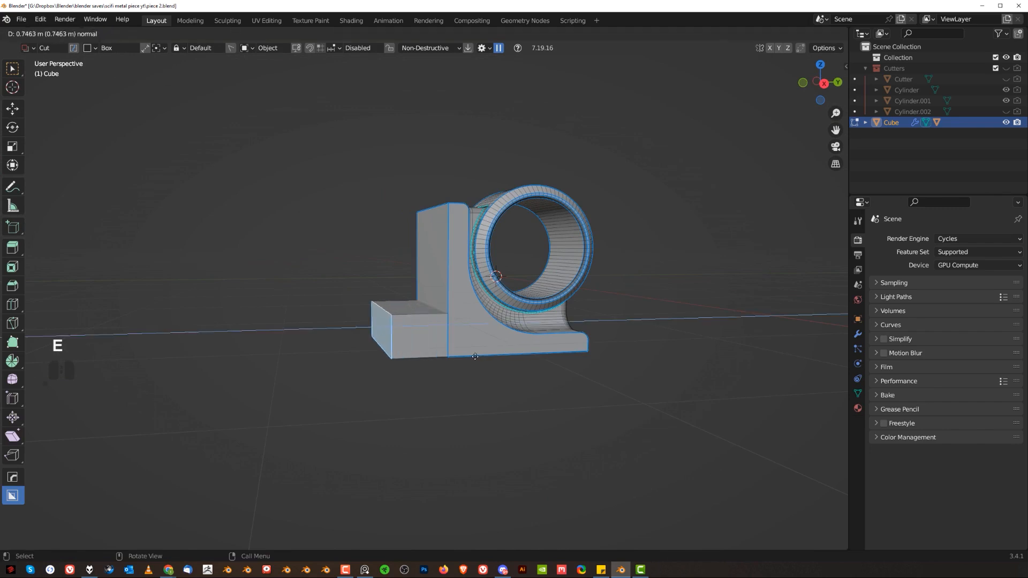
key(Tab)
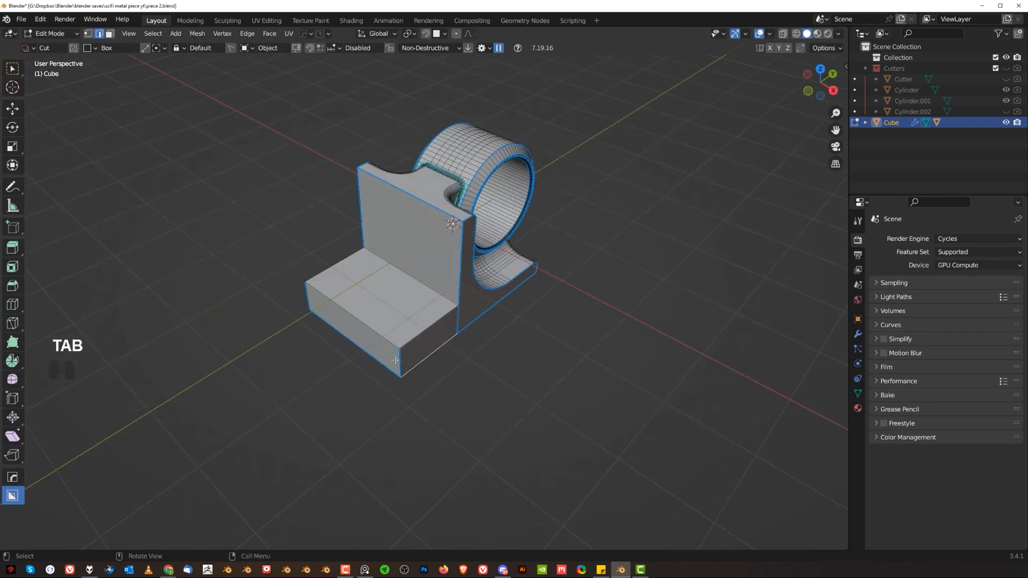
Bevel the back plate edges and foot plate corners, then clean up the mesh
key(ctrl+b)
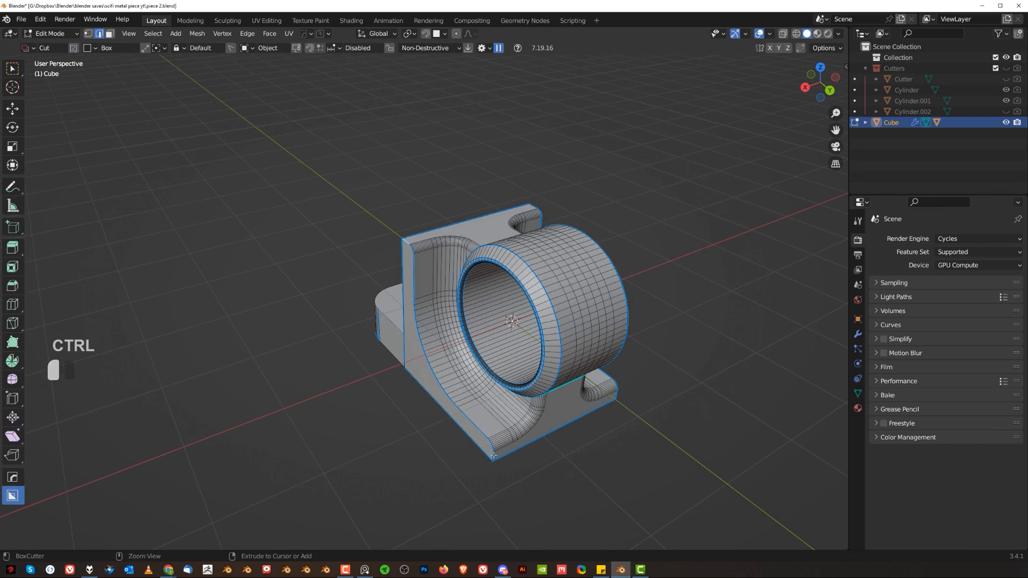
key(ctrl+b)
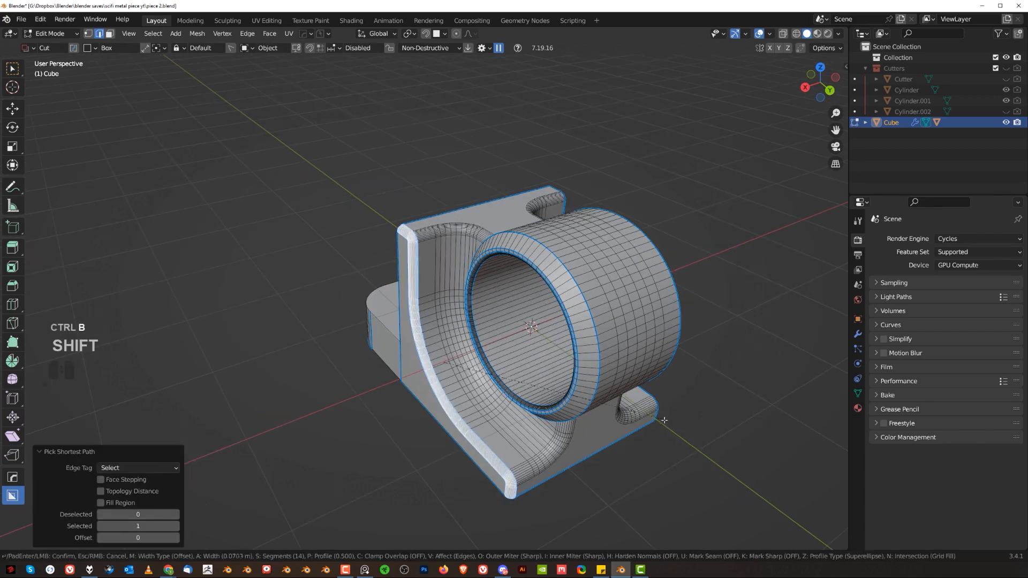
key(Tab)
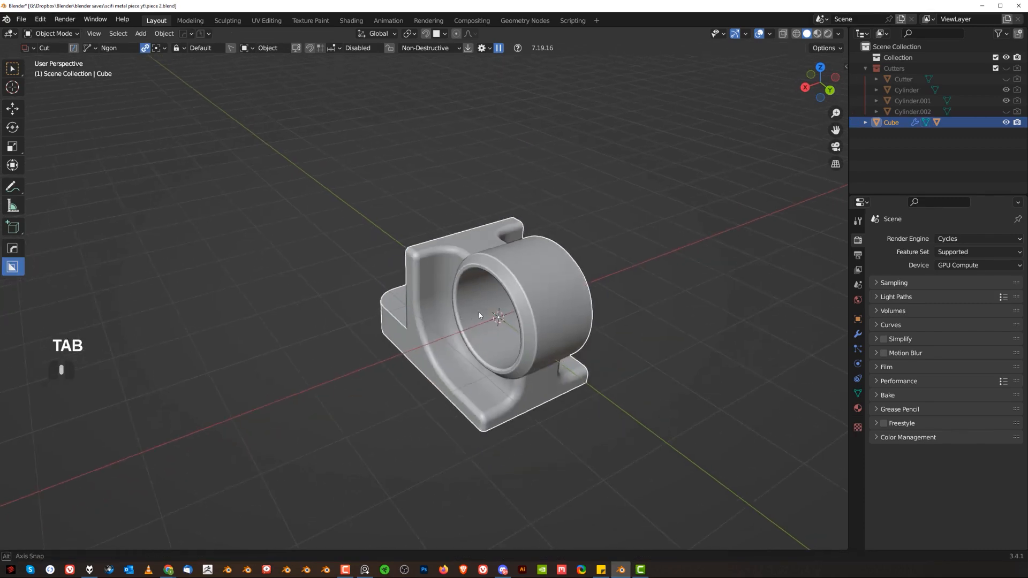
key(Tab)
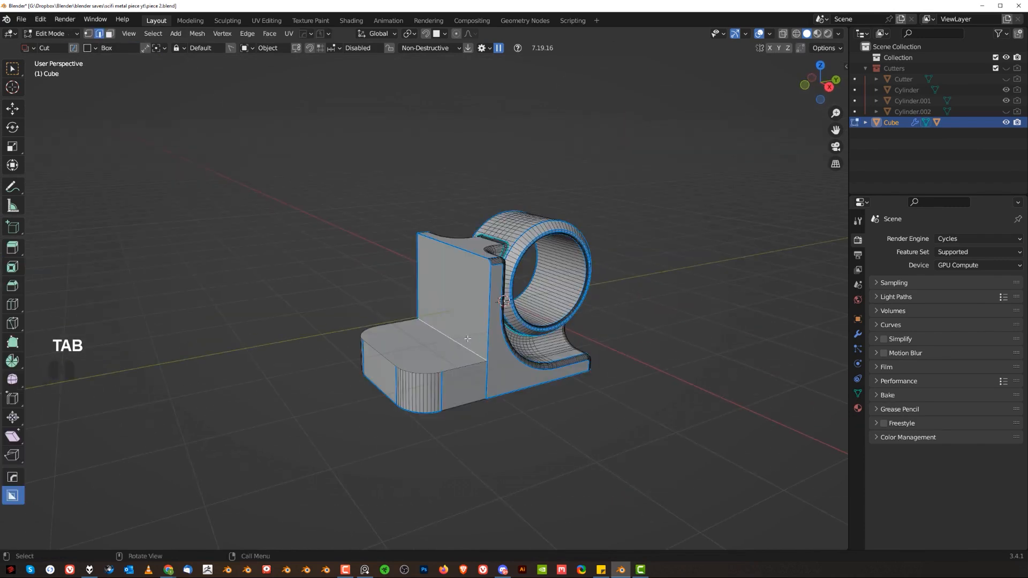
key(Ctrl+B)
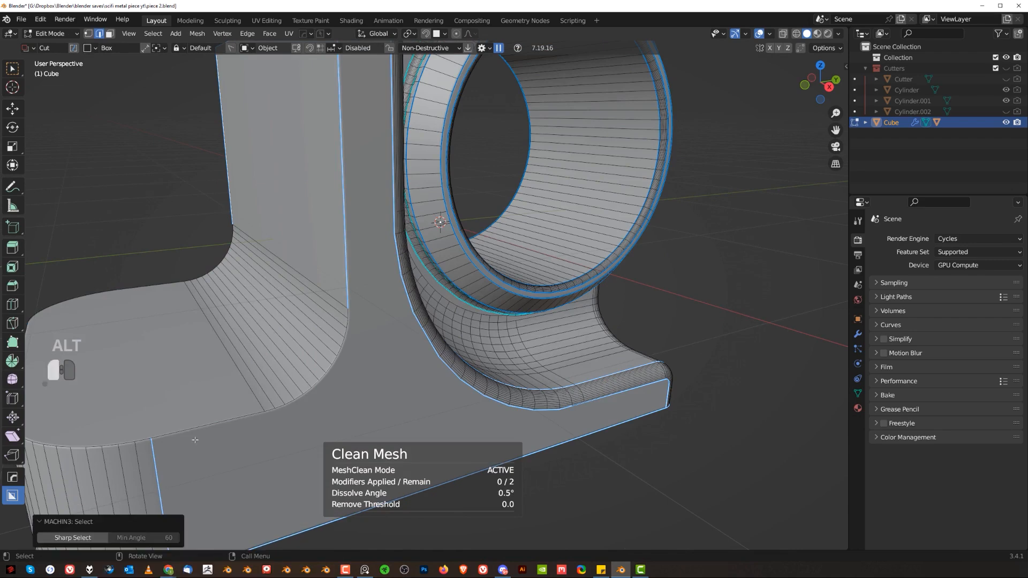
key(ctrl+b)
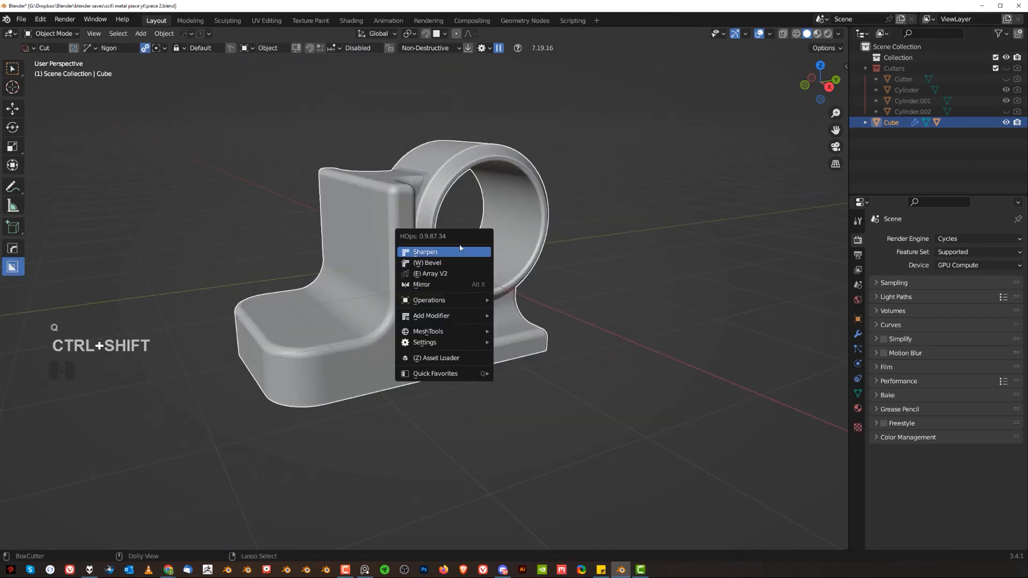
Cut an angled chamfer under the base with BoxCutter and sharpen the bracket
click(424, 251)
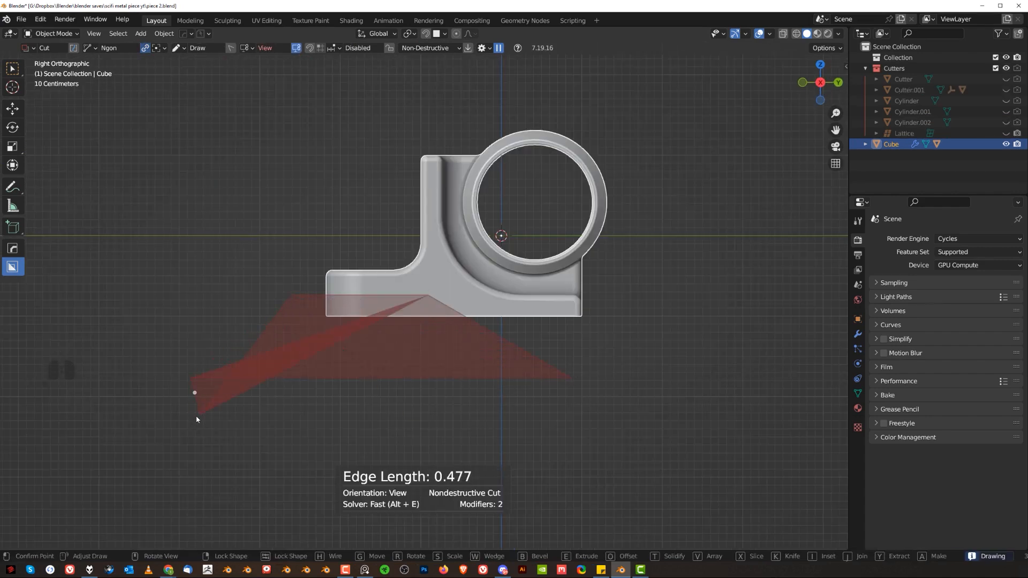
key(space)
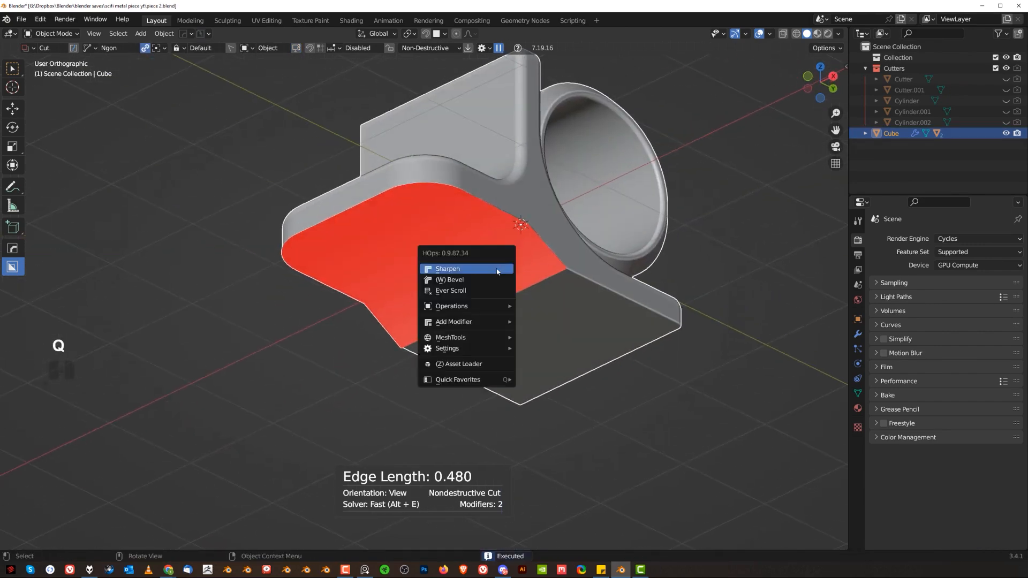
click(448, 269)
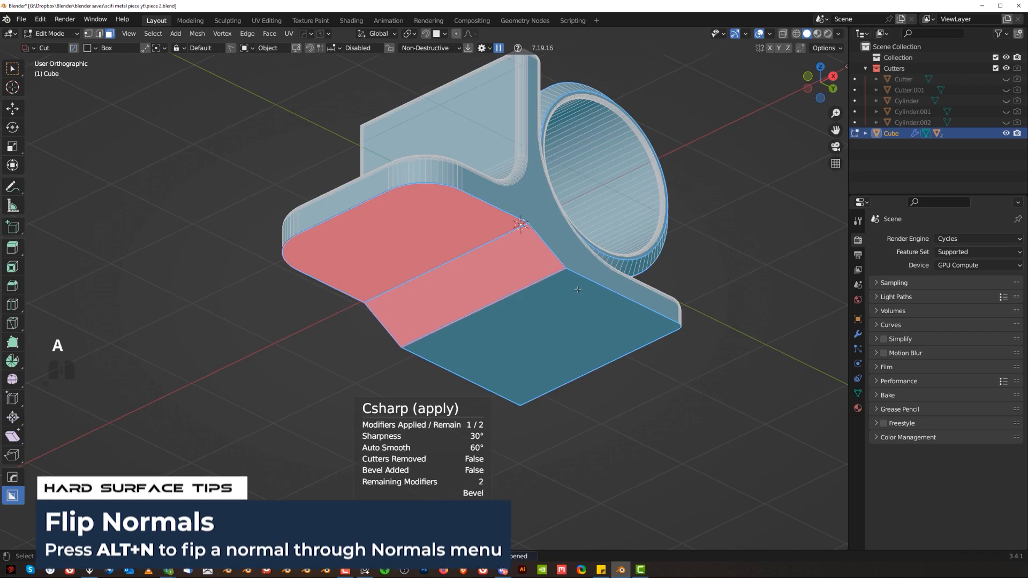
Punch round bolt holes and a rectangular slot through the foot plate
key(Tab)
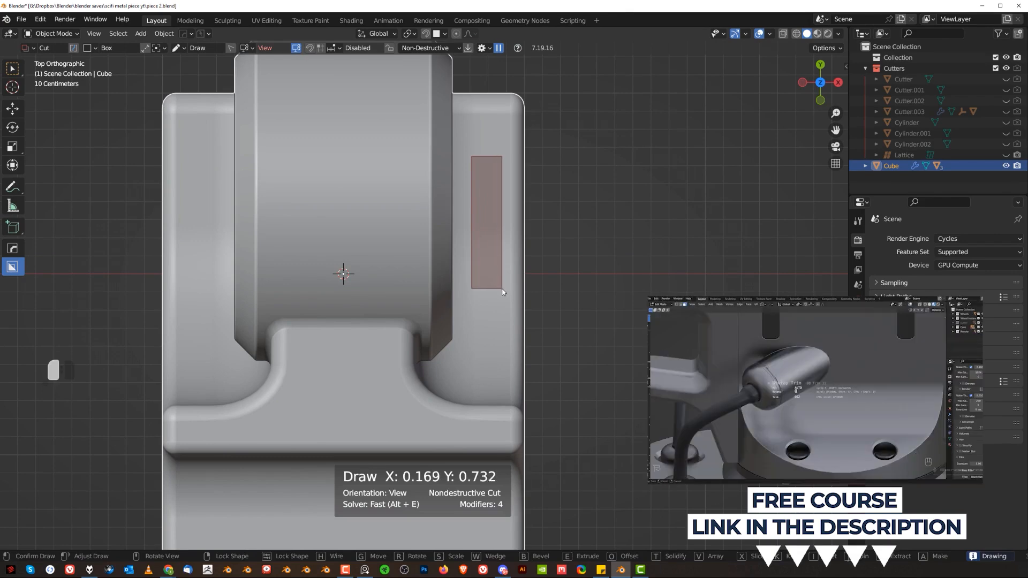
key(space)
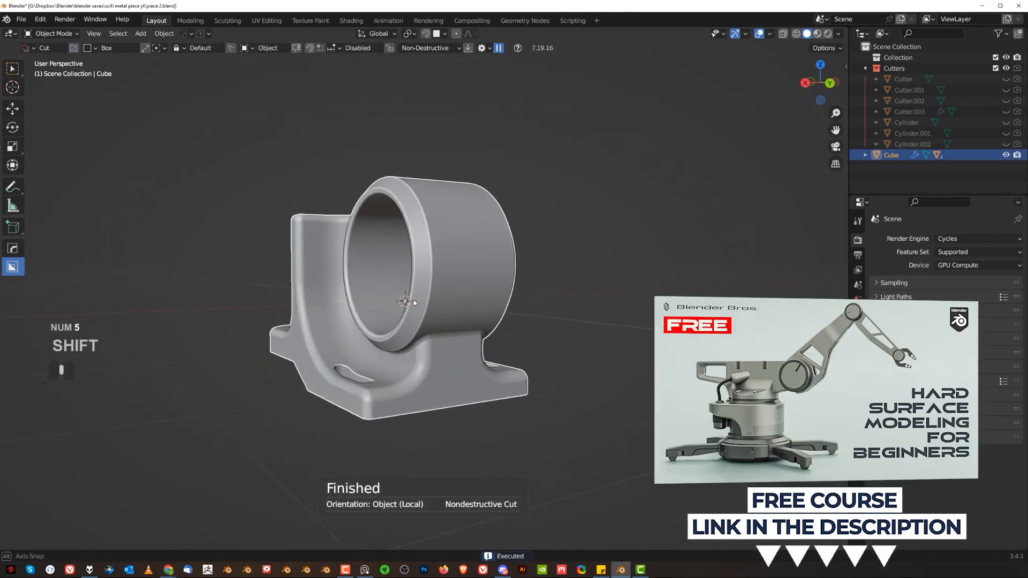
key(Tab)
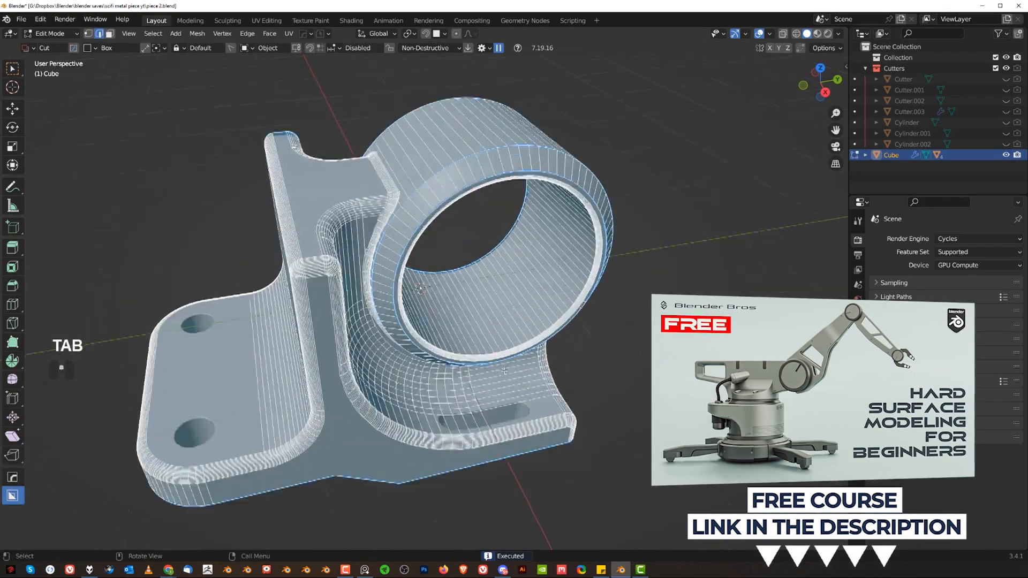
Add a loop cut inside the ring and extract its inner faces as a sharpened Cube_Plate
key(ctrl+r)
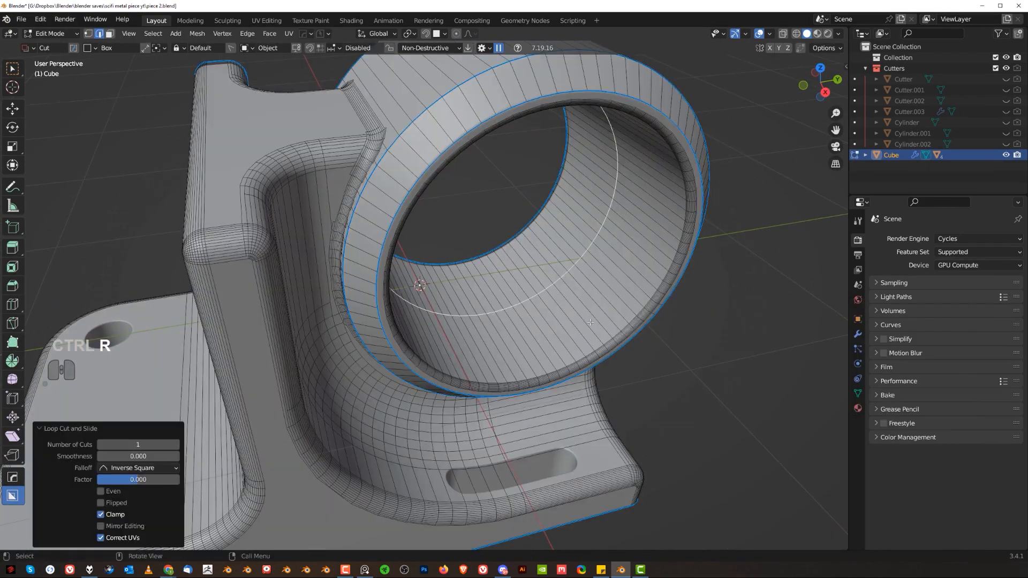
key(ctrl+b)
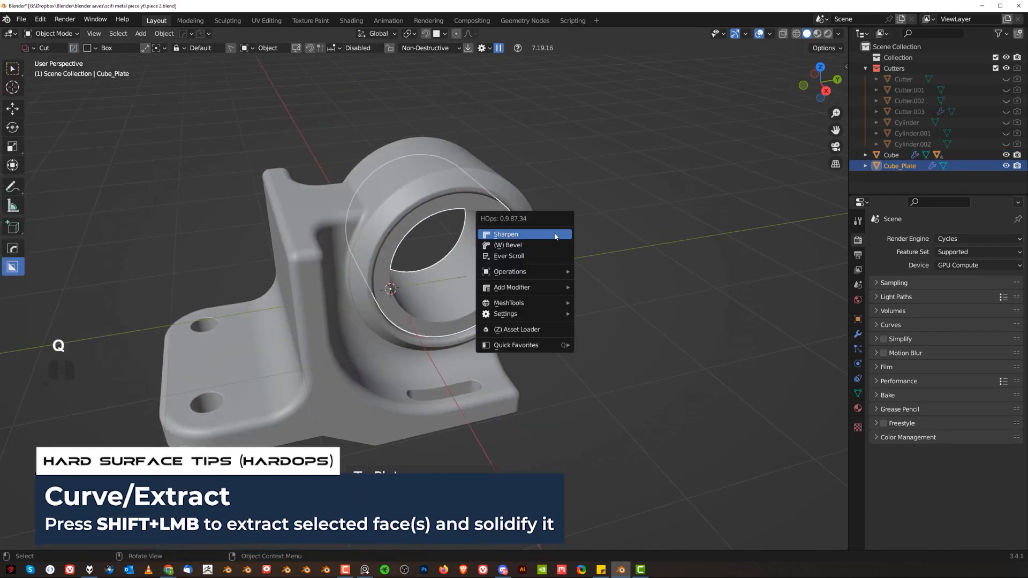
click(506, 234)
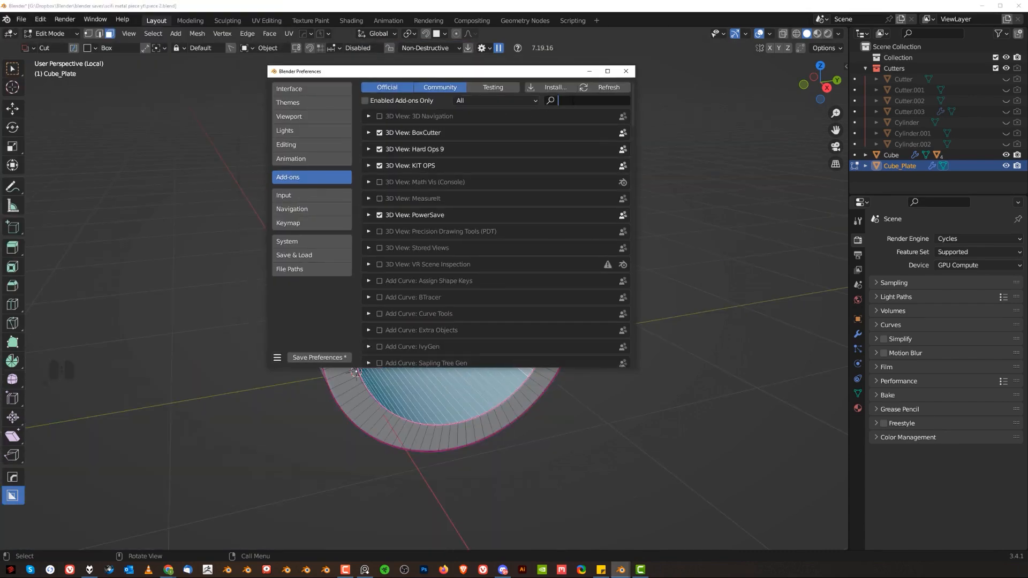
Find MACHIN3tools in Add-ons and add a spiral thread to the plate's inner faces
text(mach)
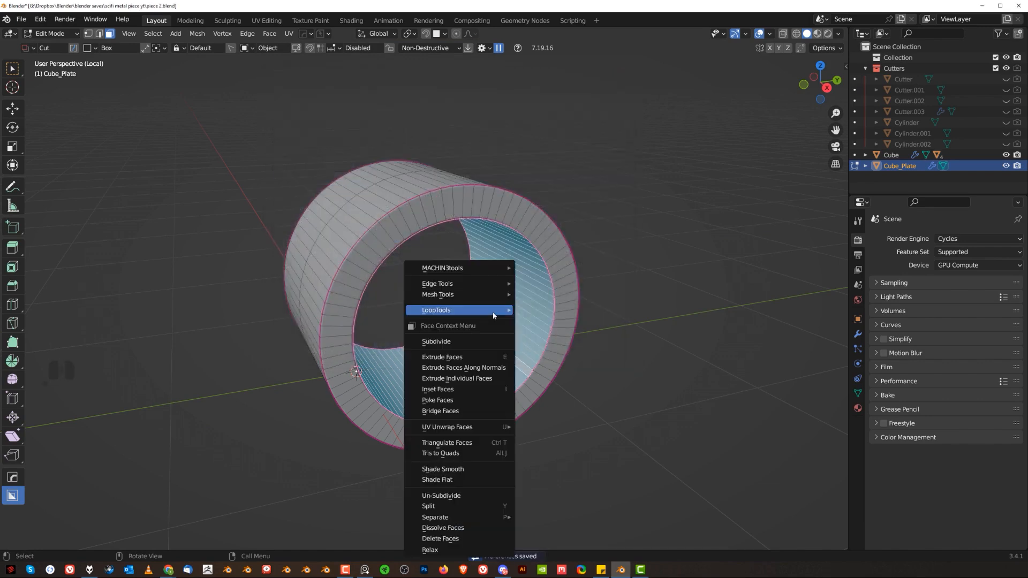
click(442, 267)
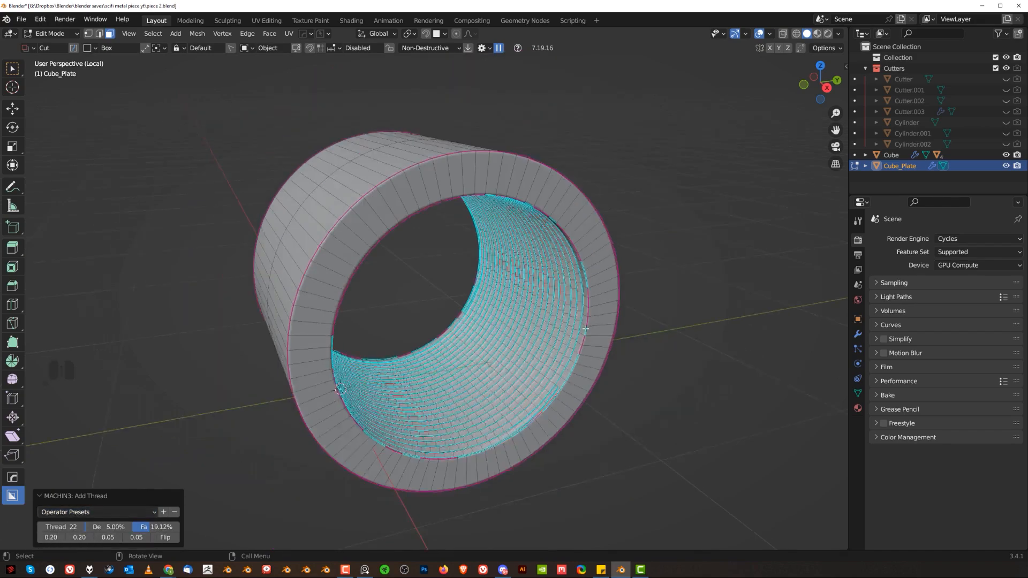
key(Tab)
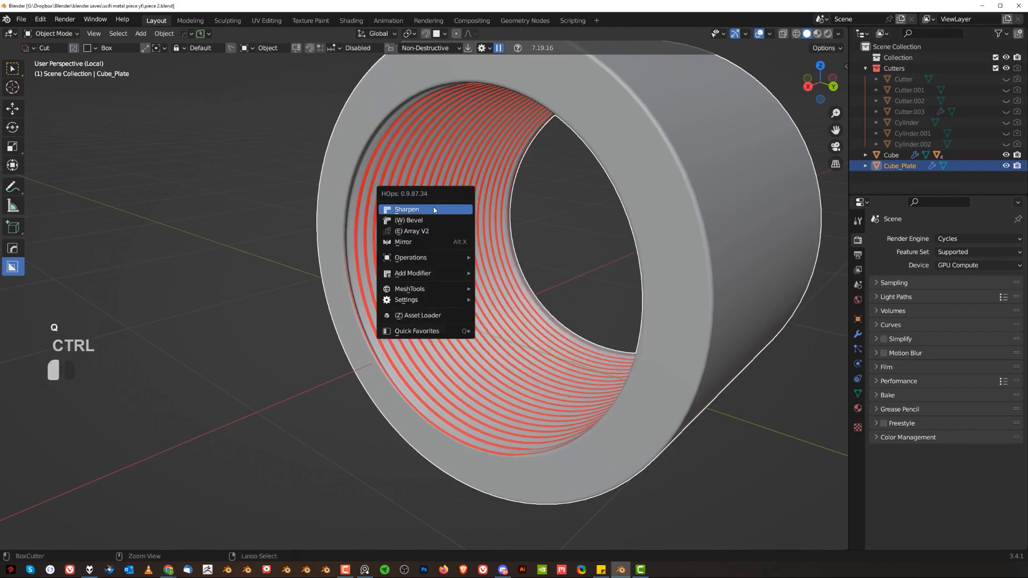
Sharpen the threaded plate with HardOps and add an adjustable 3-segment angle-limited bevel
click(406, 210)
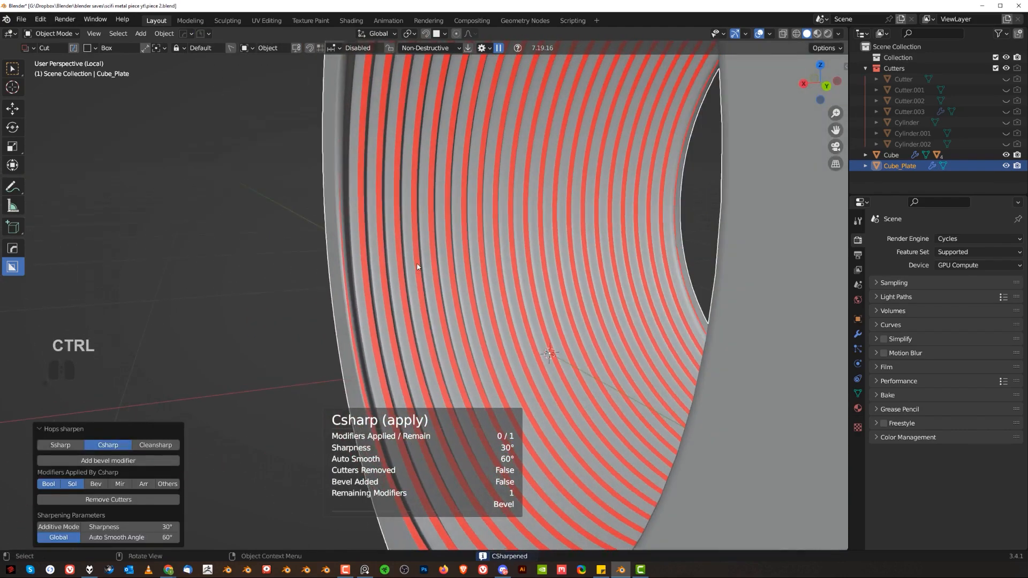
key(Tab)
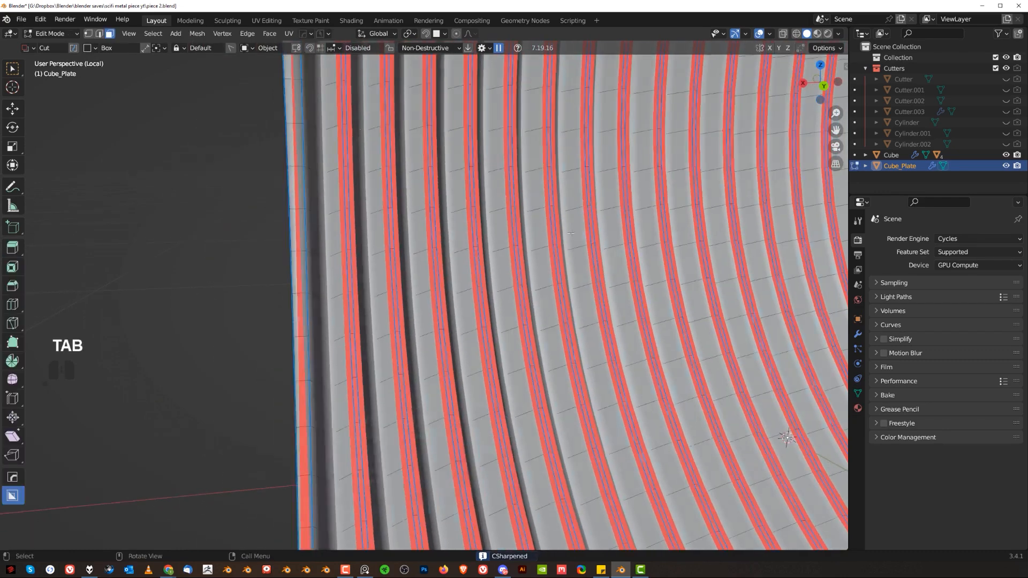
key(a)
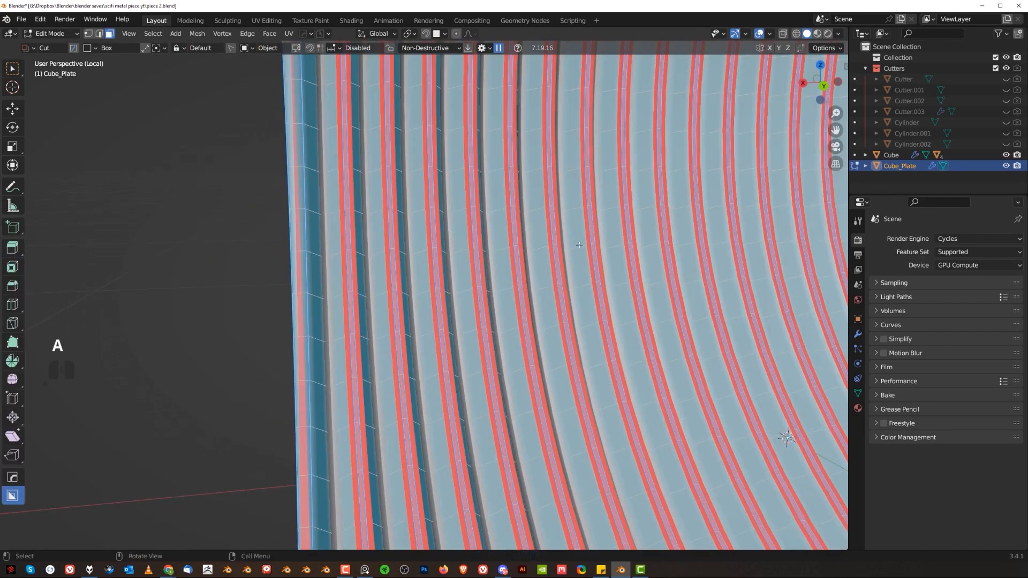
key(alt)
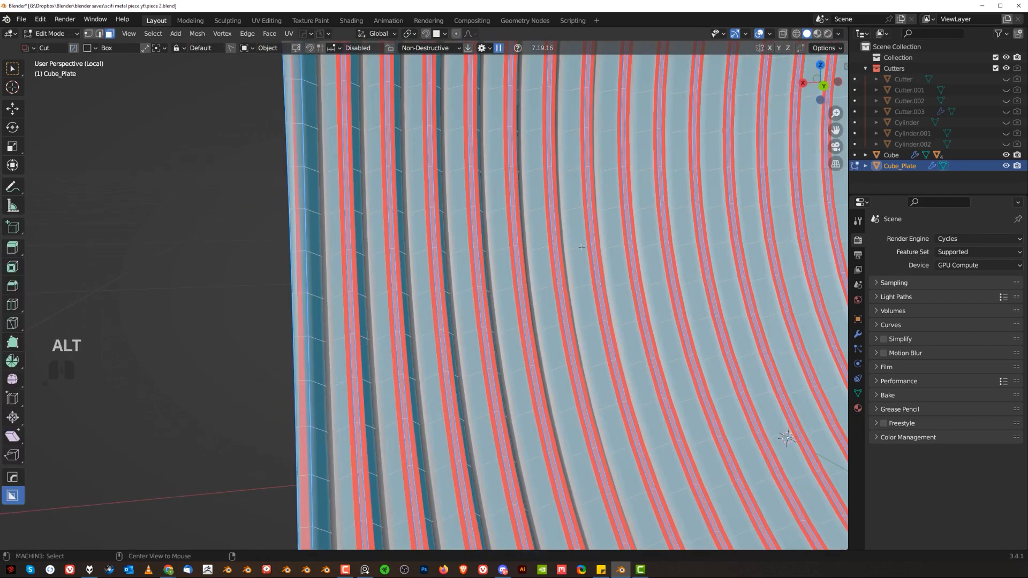
key(alt+n)
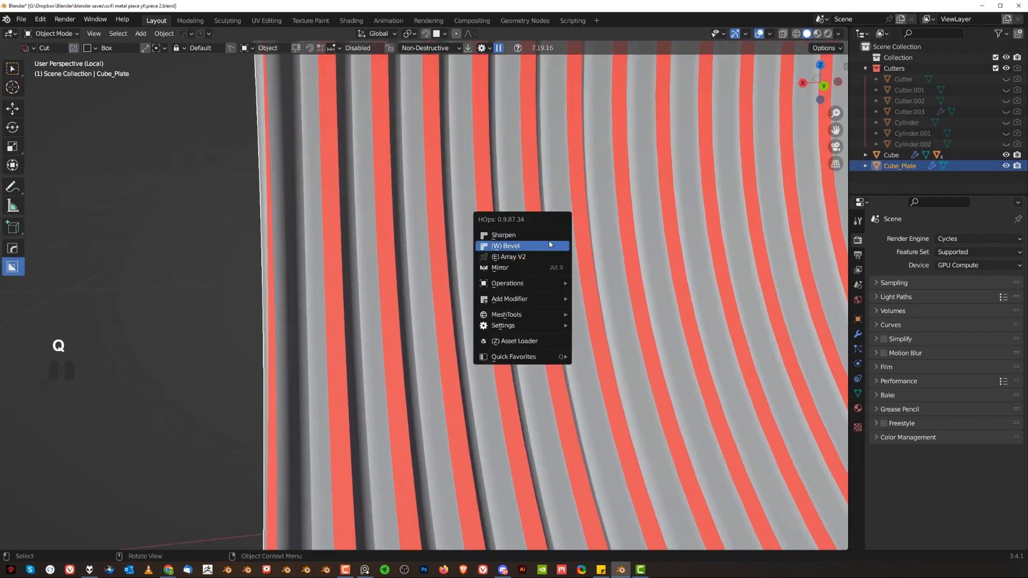
click(506, 246)
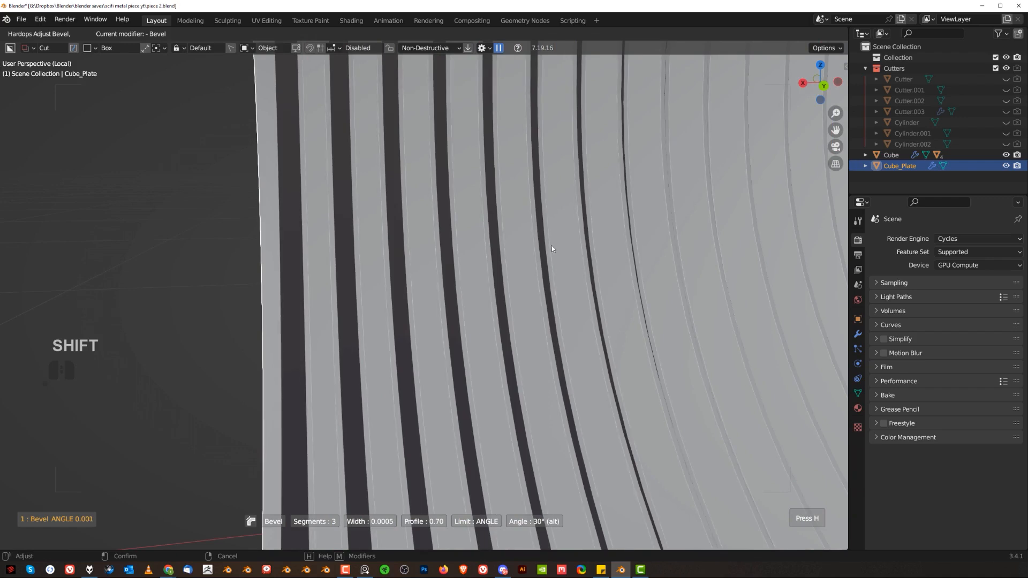
mouse_move(529, 257)
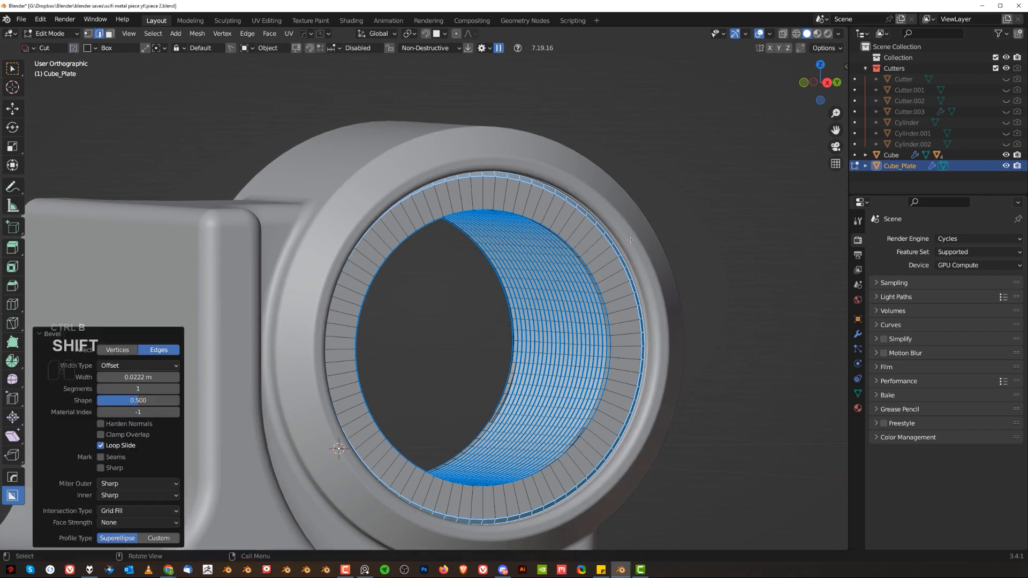
Cut a small circular hole at the ring's top and radially array it around the face
key(Tab)
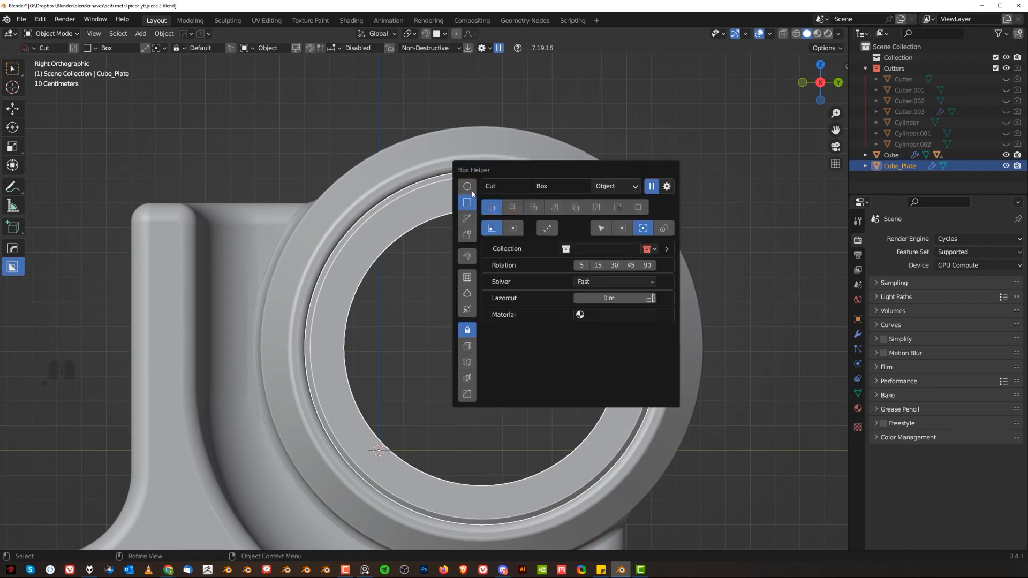
click(467, 186)
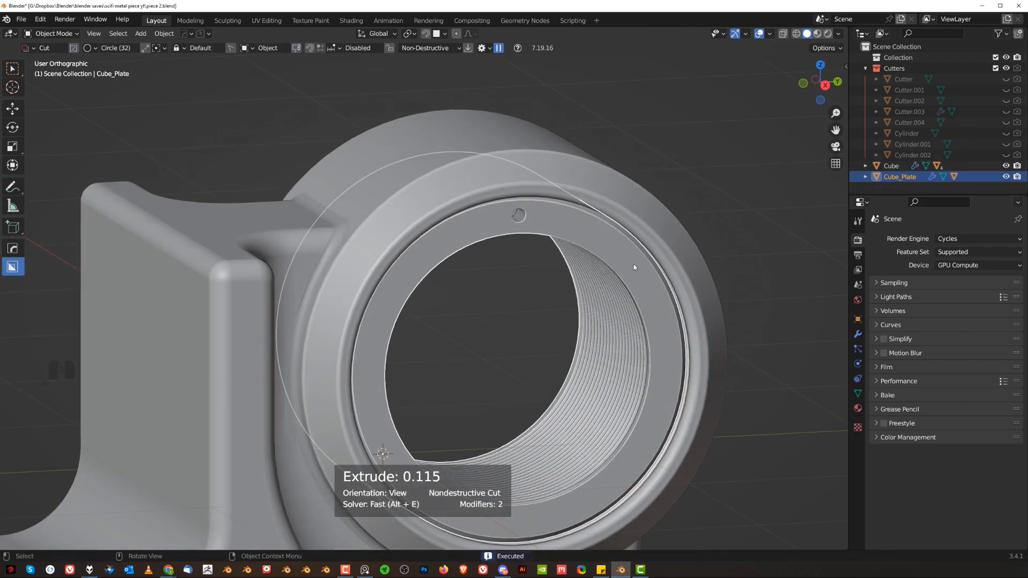
key(shift+s)
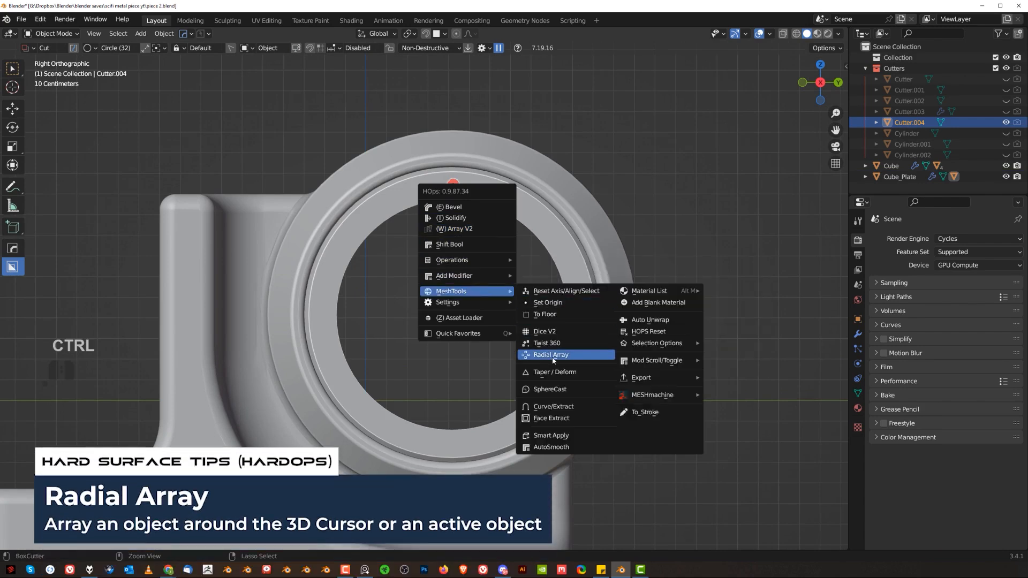
click(551, 355)
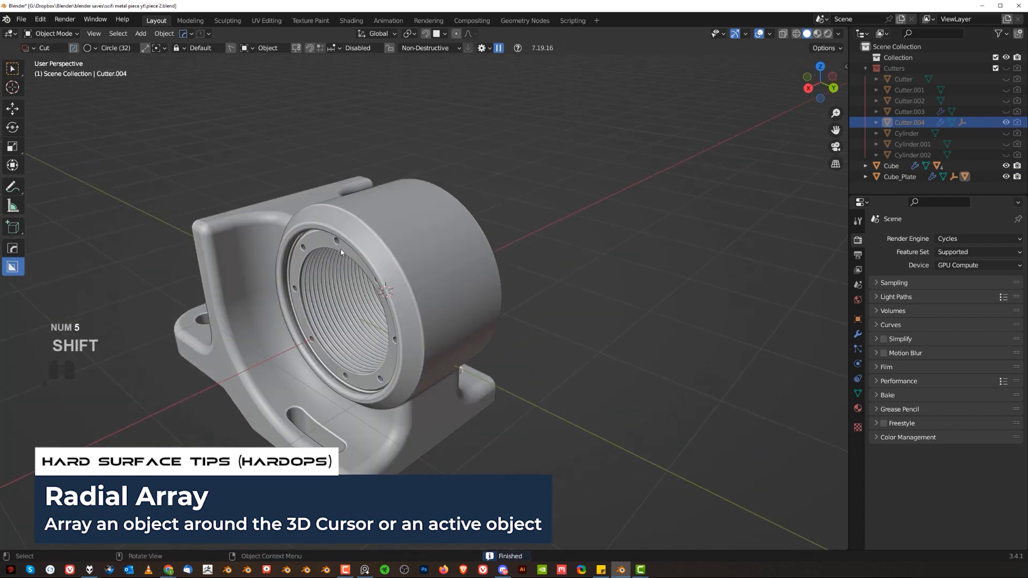
key(alt+x)
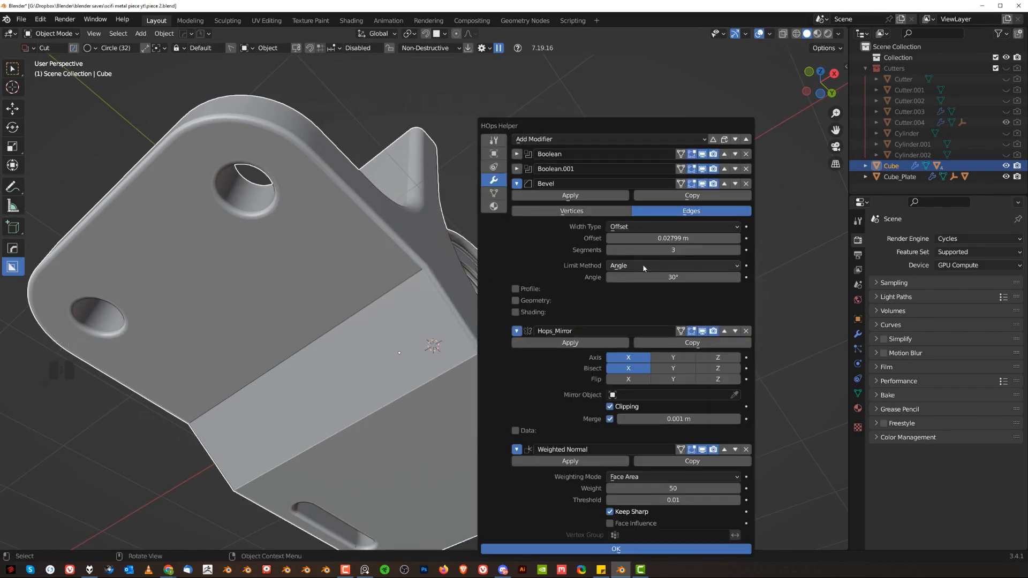
Re-sharpen the bracket body and add a floor plane scaled up beneath it
click(616, 549)
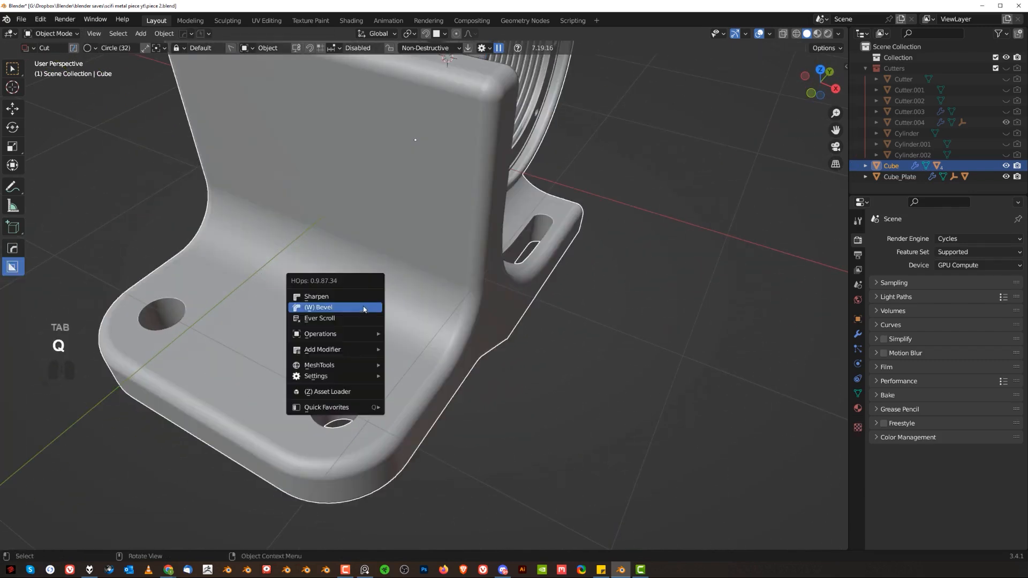
click(316, 296)
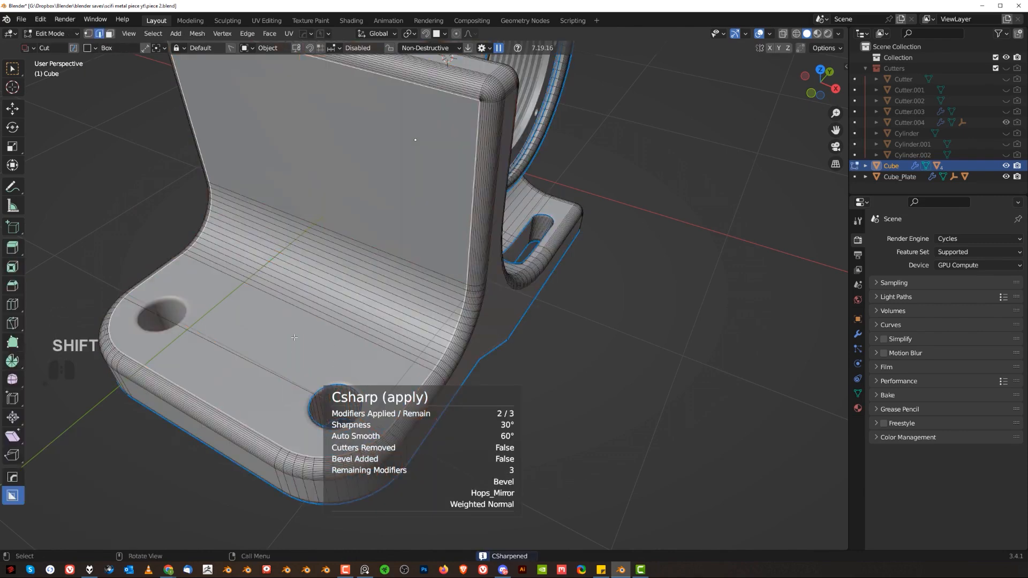
key(ctrl+b)
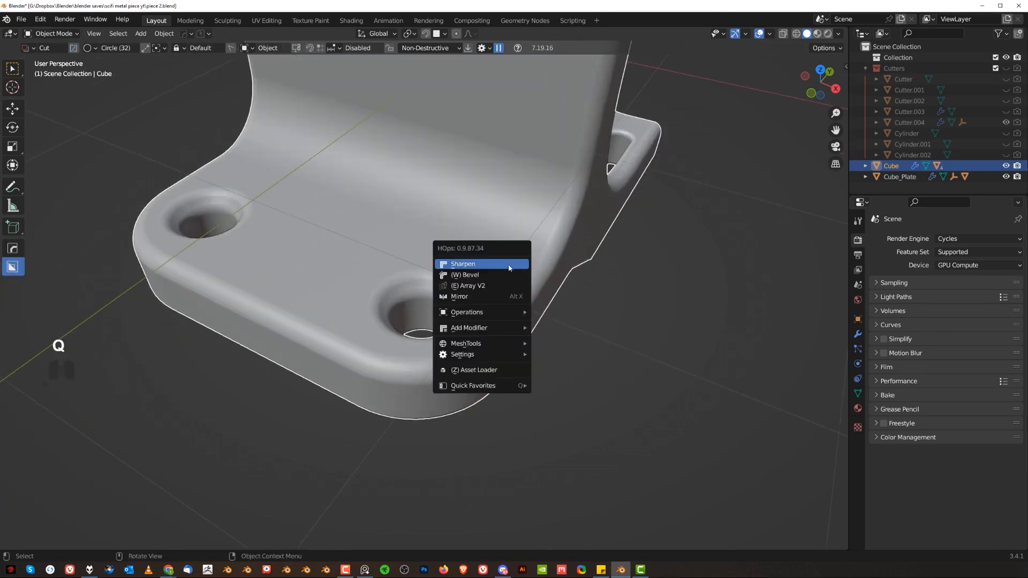
click(463, 263)
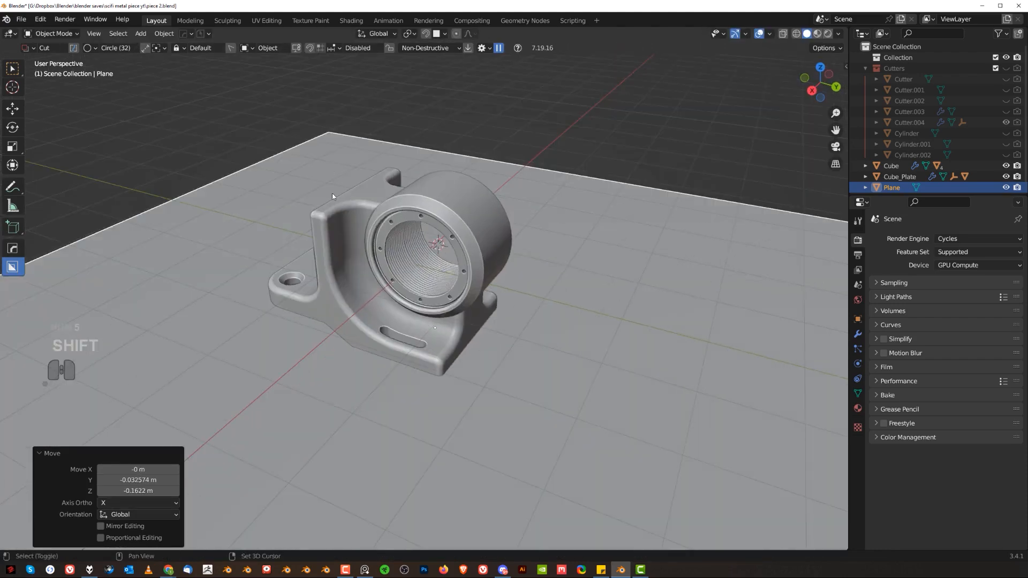
key(s)
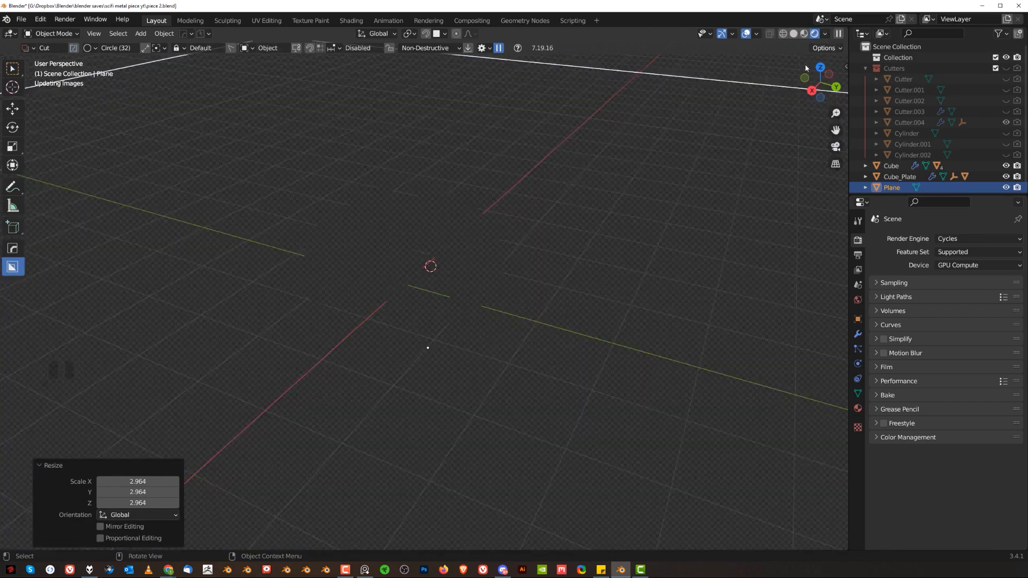
Apply cw Metal Aluminum-matte to the bracket, Aluminum-shiny to the plate, and a floor material
click(890, 165)
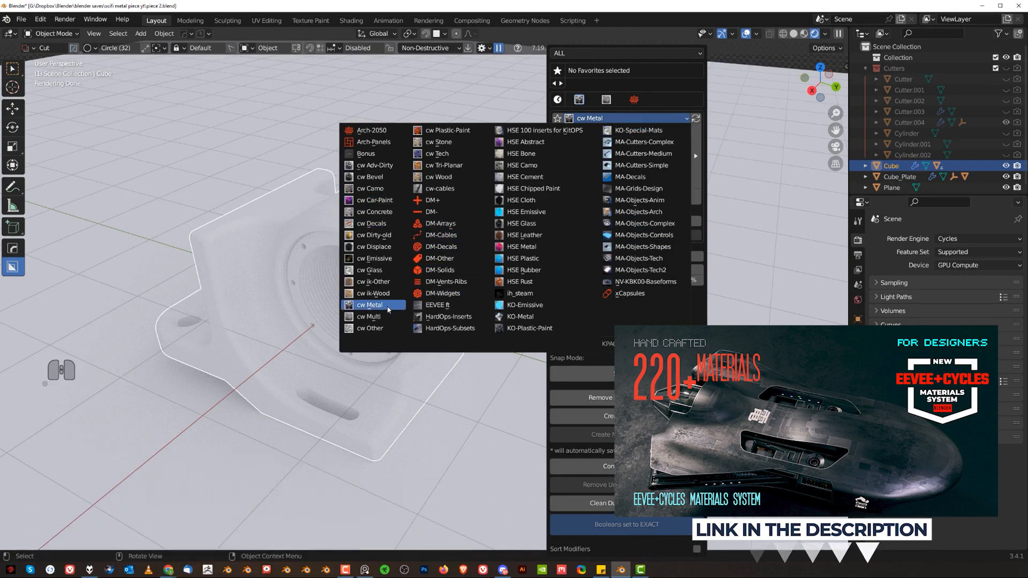
click(369, 305)
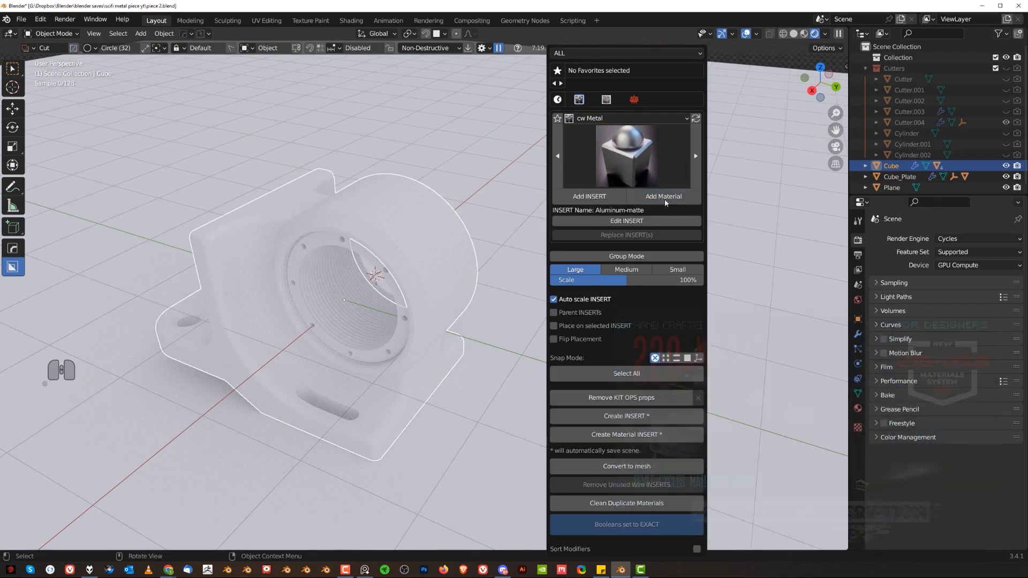
click(663, 196)
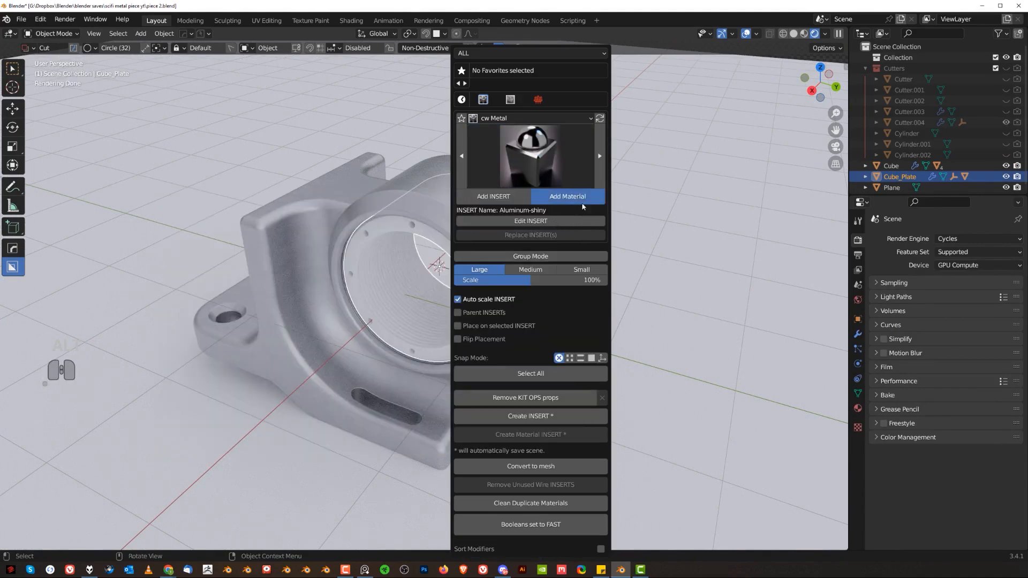
click(567, 196)
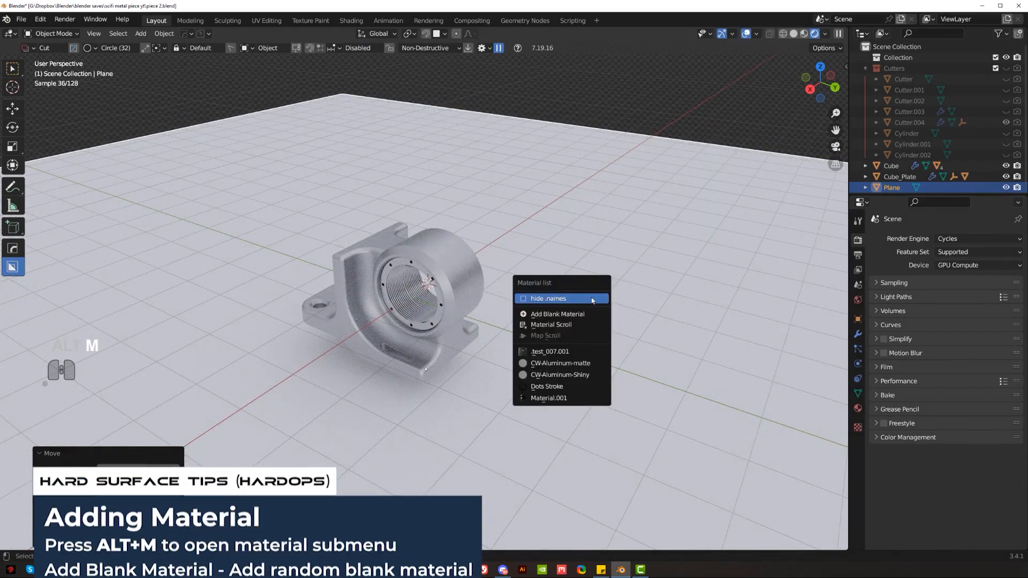
click(558, 314)
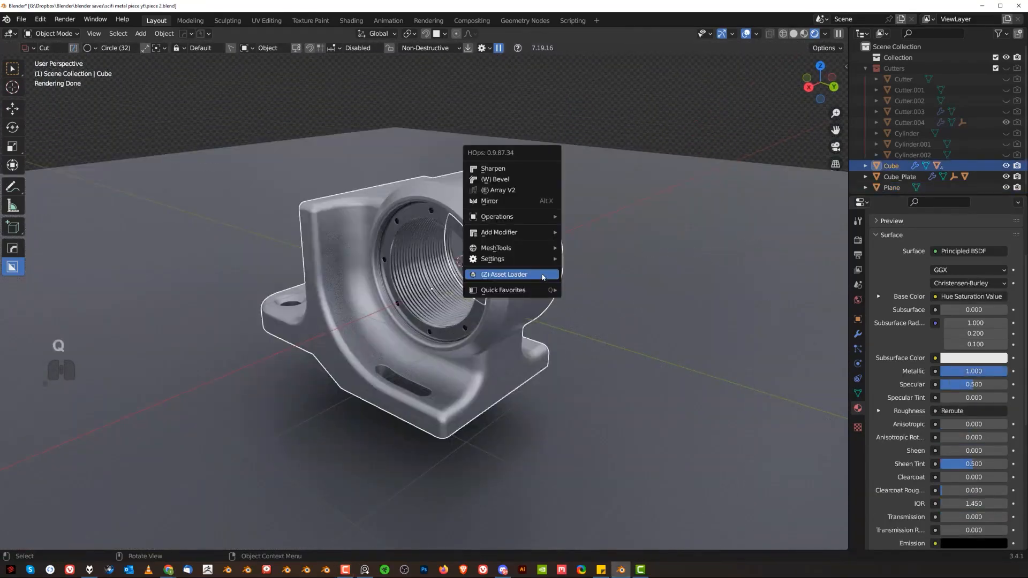
Insert the cw-hero dirt and scratches node into the bracket material with Dirt Amount 0.761
click(505, 277)
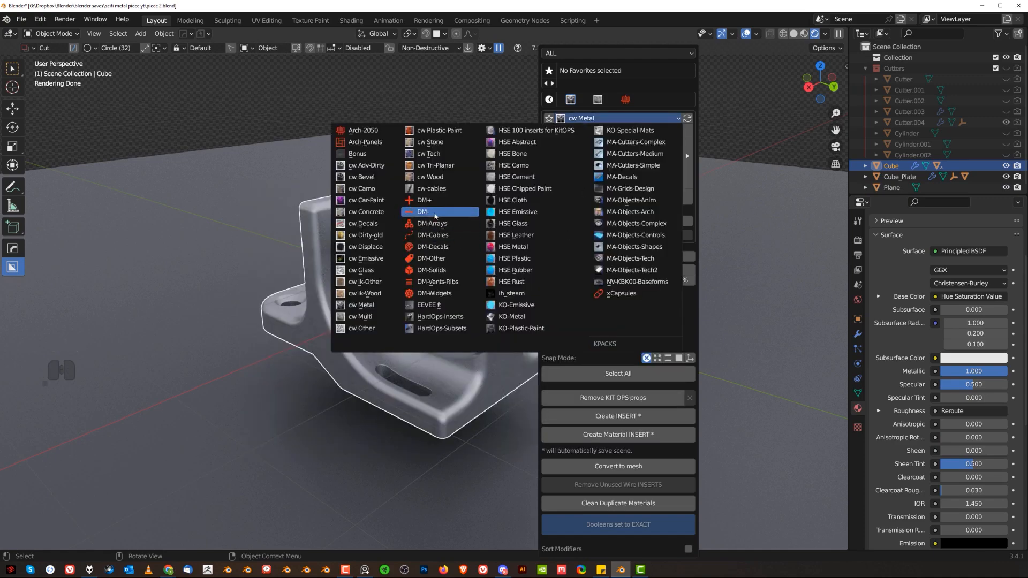
click(366, 164)
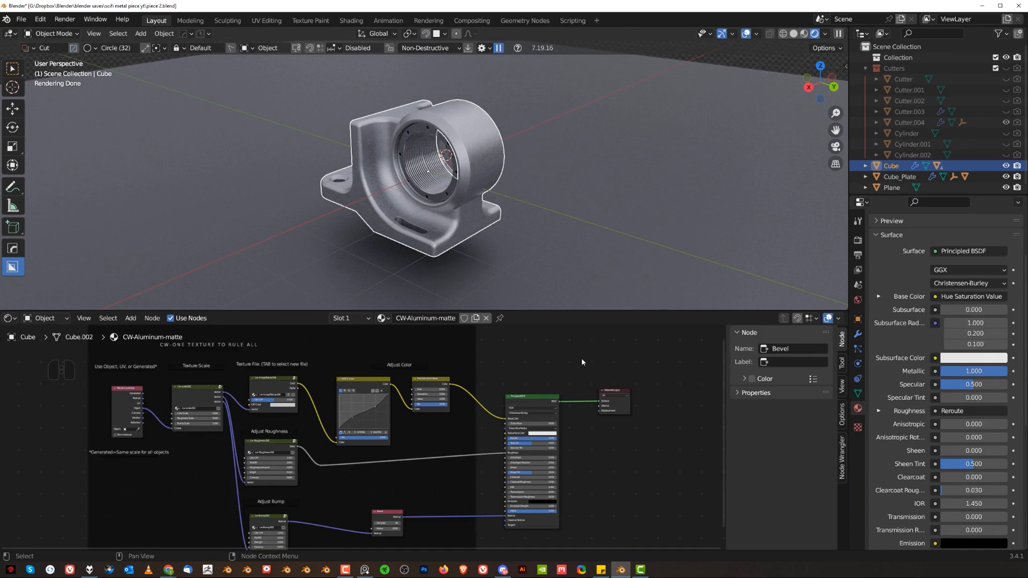
click(533, 463)
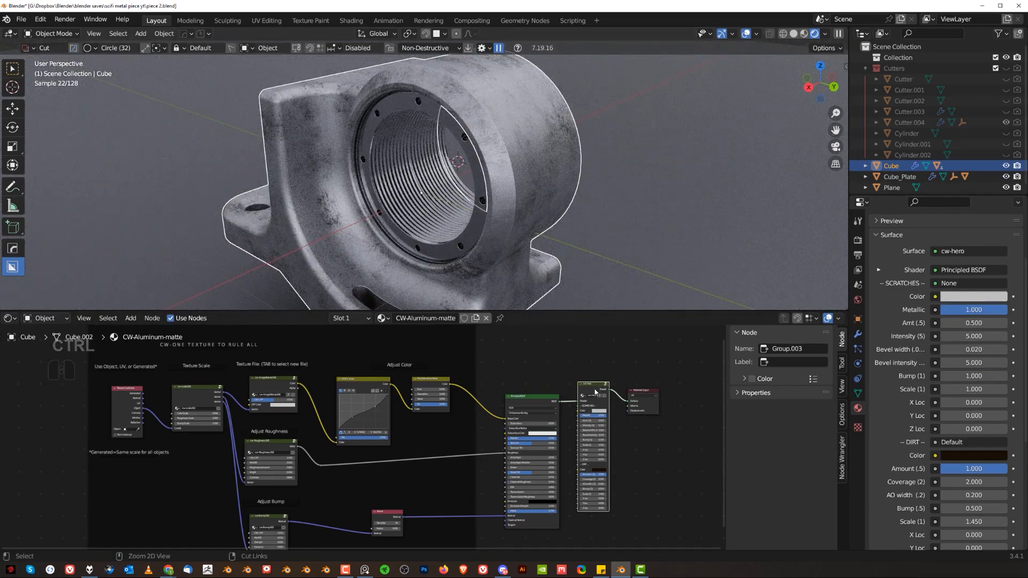
click(900, 176)
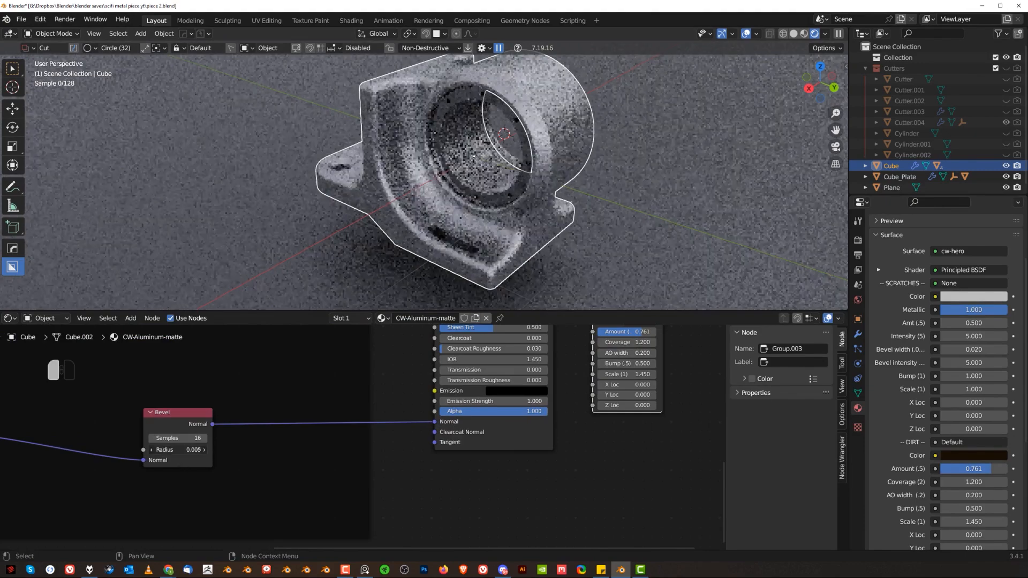
click(900, 177)
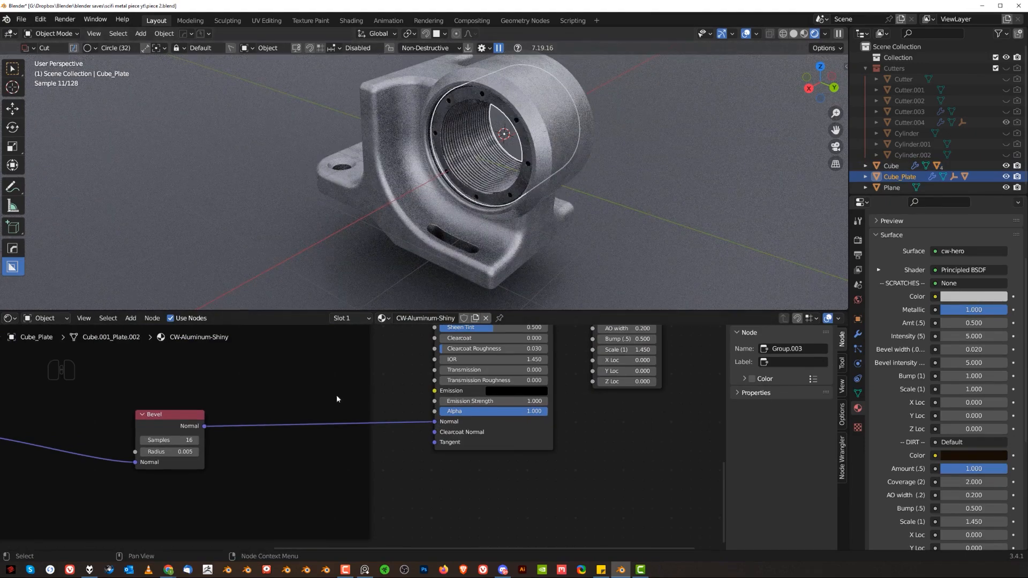